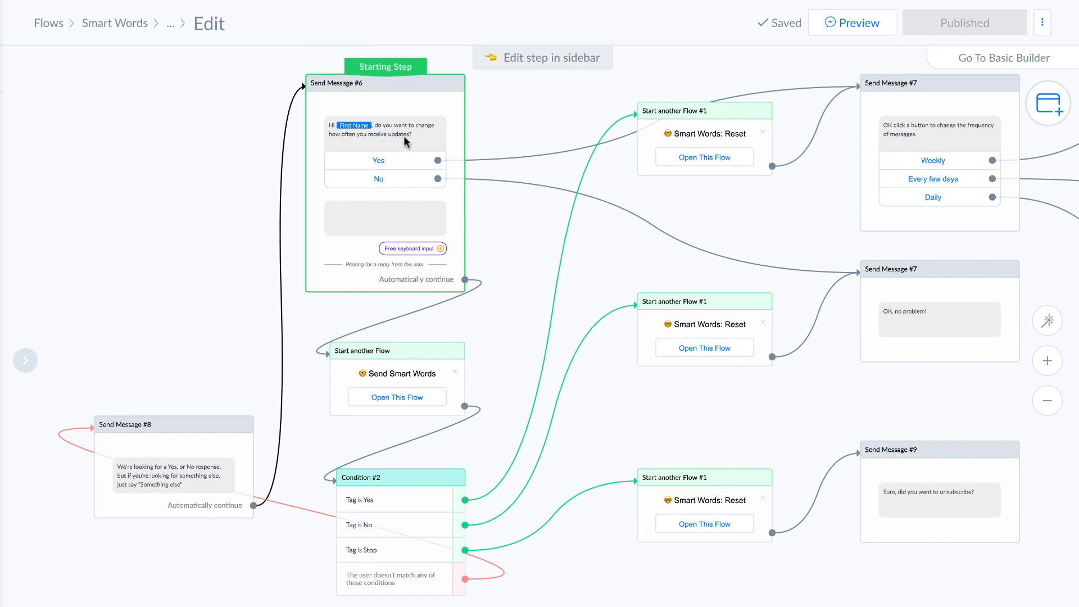
Open the Send Message #6 starting step with its Yes/No buttons in the sidebar
click(385, 83)
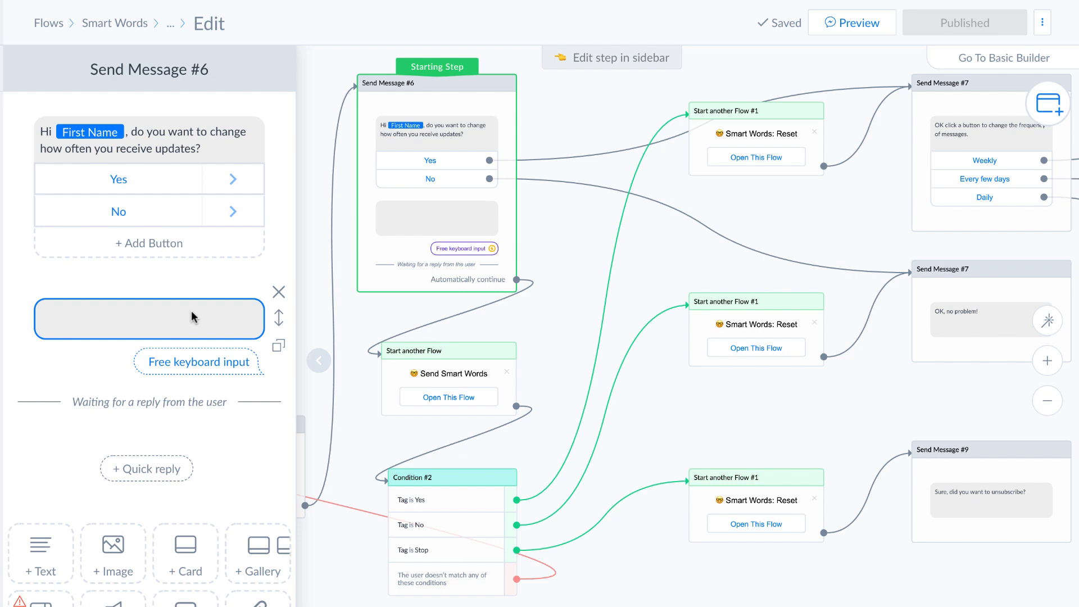
mouse_move(185, 320)
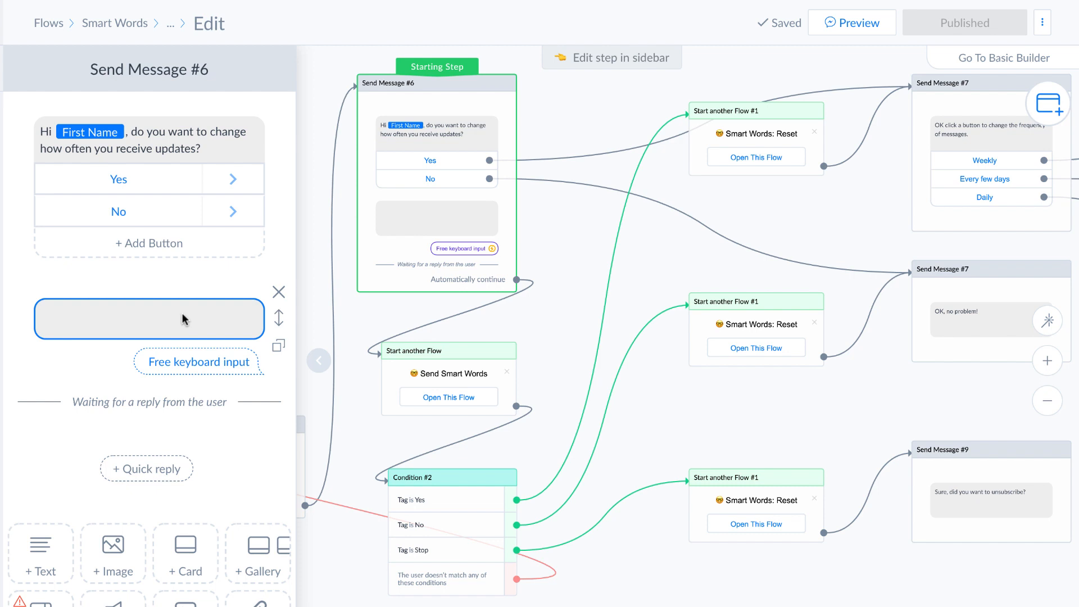
mouse_move(182, 321)
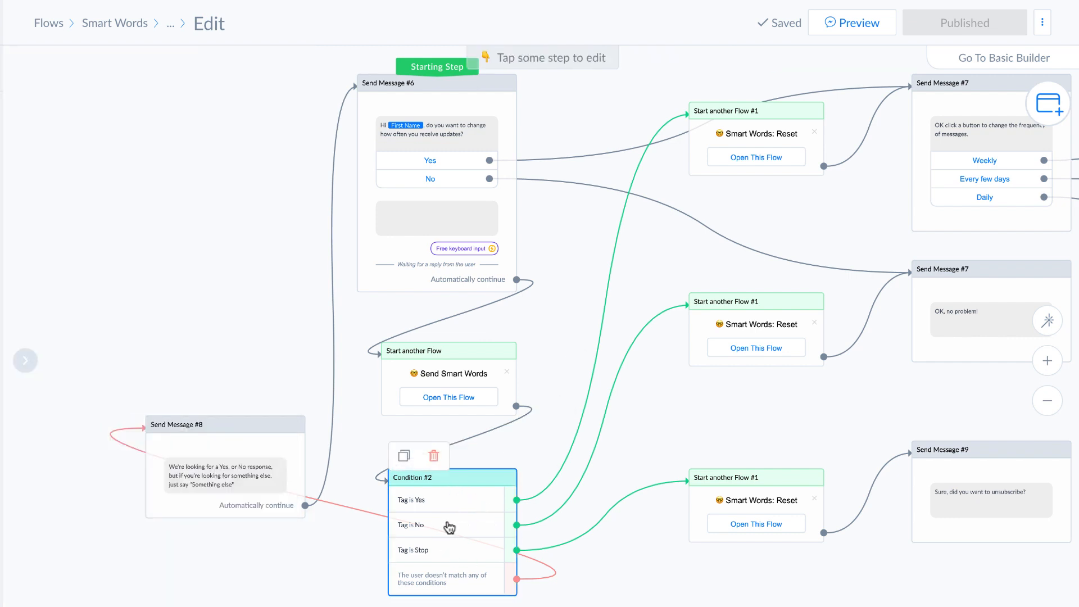
mouse_move(460, 554)
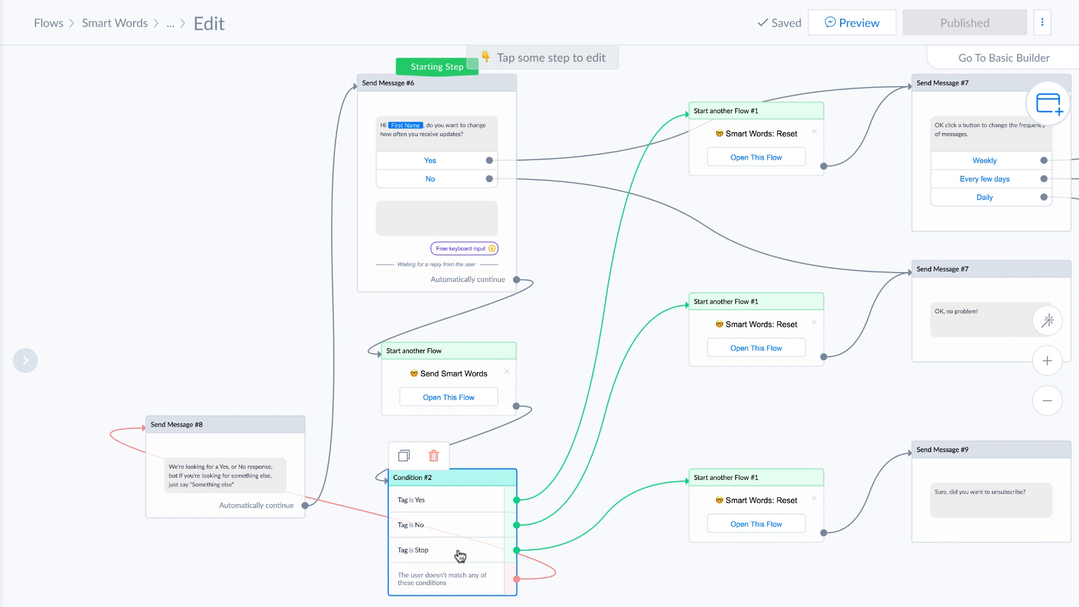
mouse_move(454, 554)
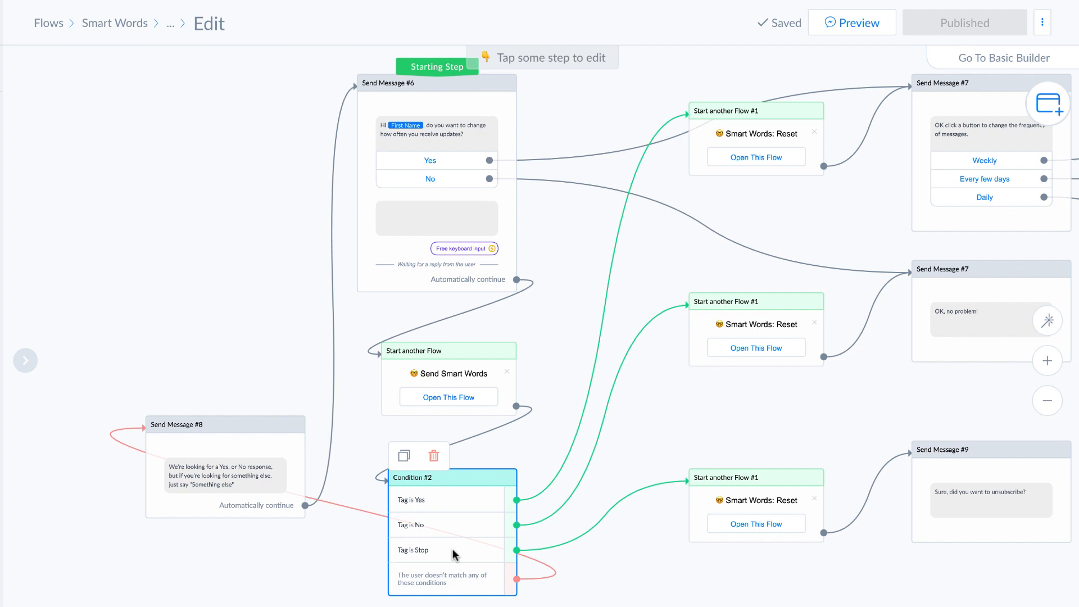
mouse_move(425, 562)
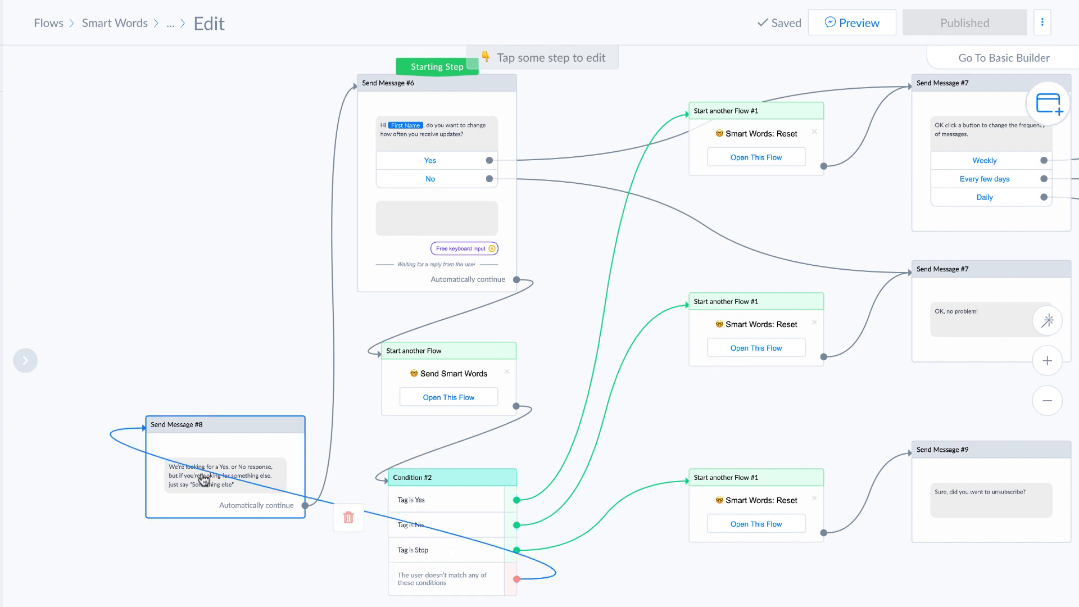
Open the fallback step Send Message #8 and inspect its message wording
click(452, 478)
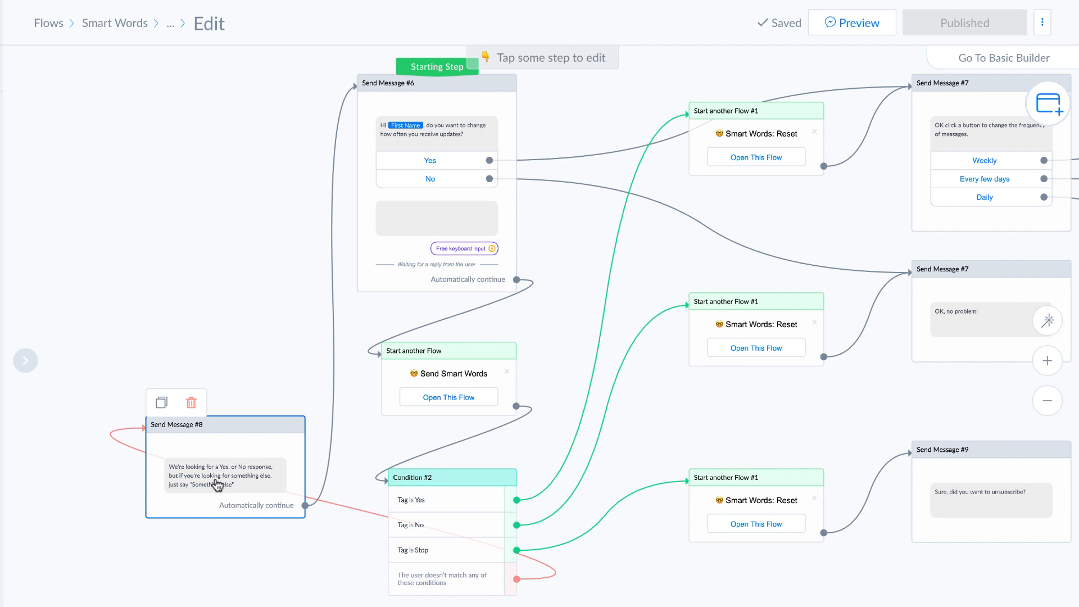
click(224, 465)
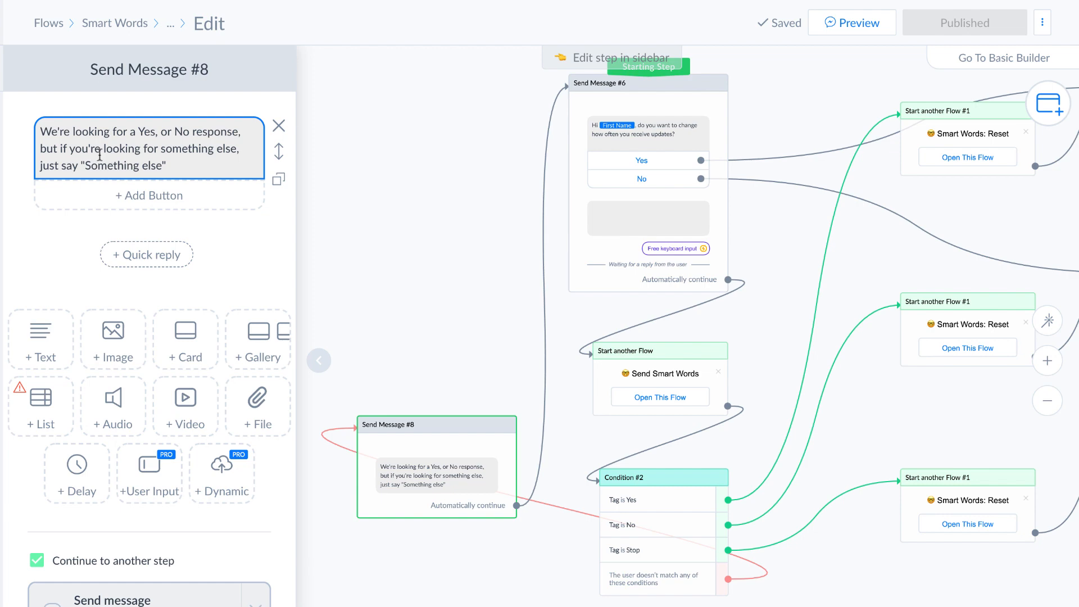
click(784, 300)
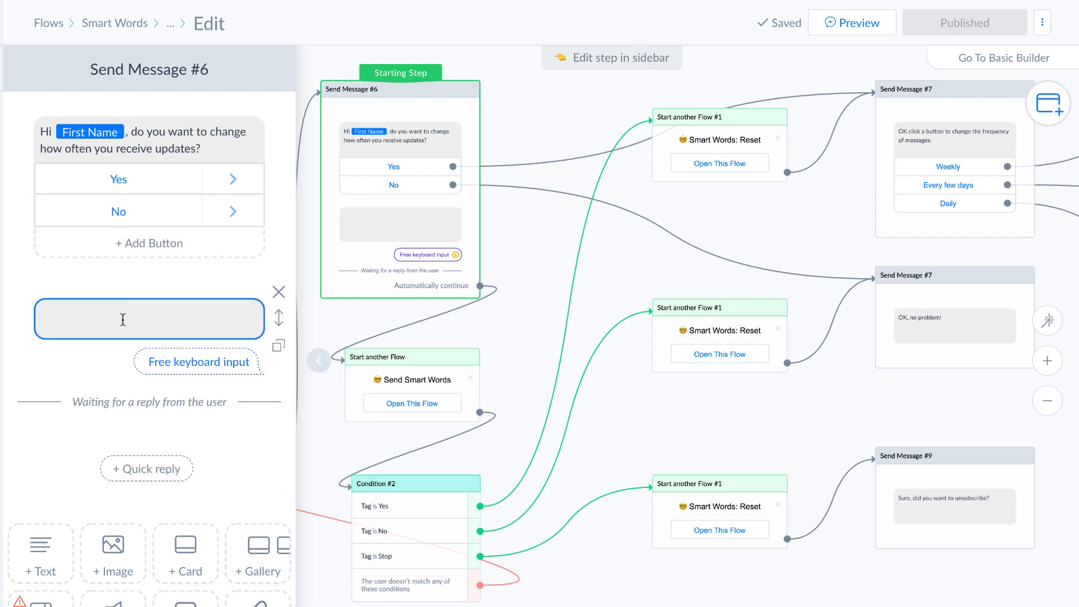
Close the sidebar and select the keyboard input block of Send Message #6
click(149, 319)
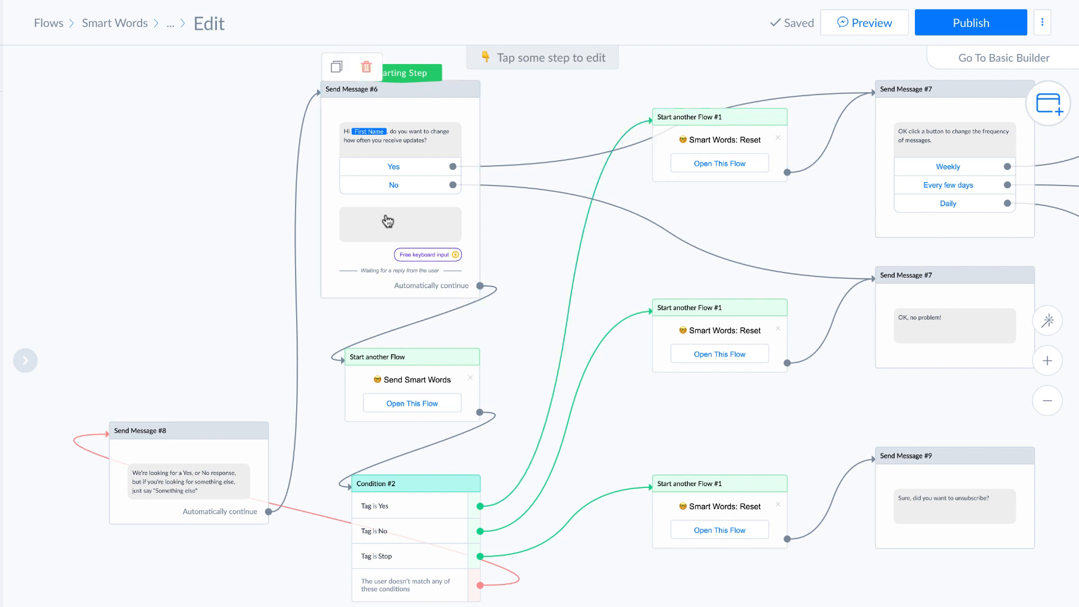
click(411, 379)
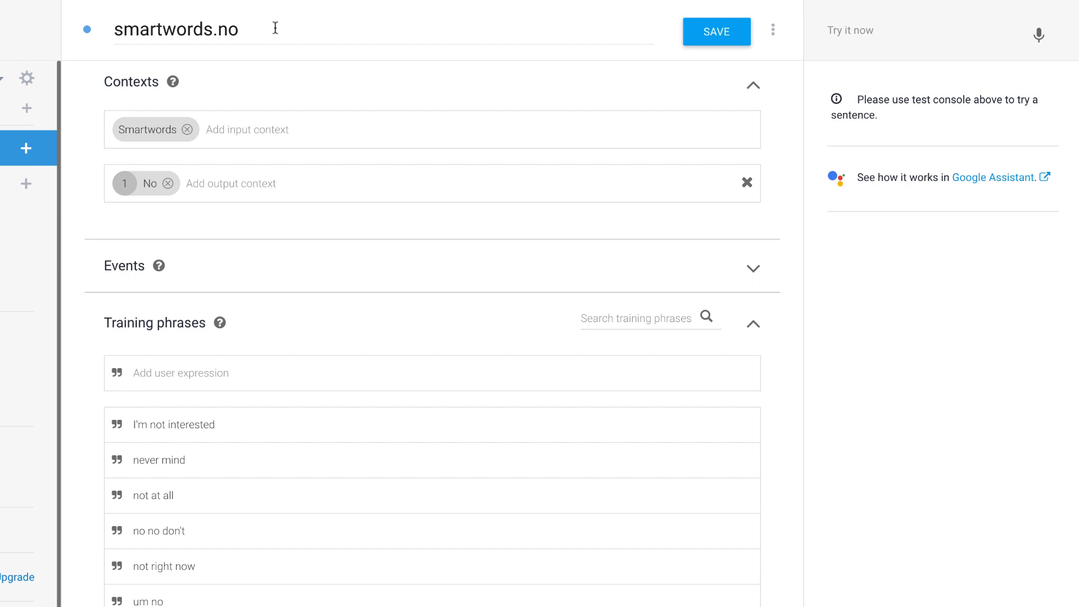
mouse_move(140, 139)
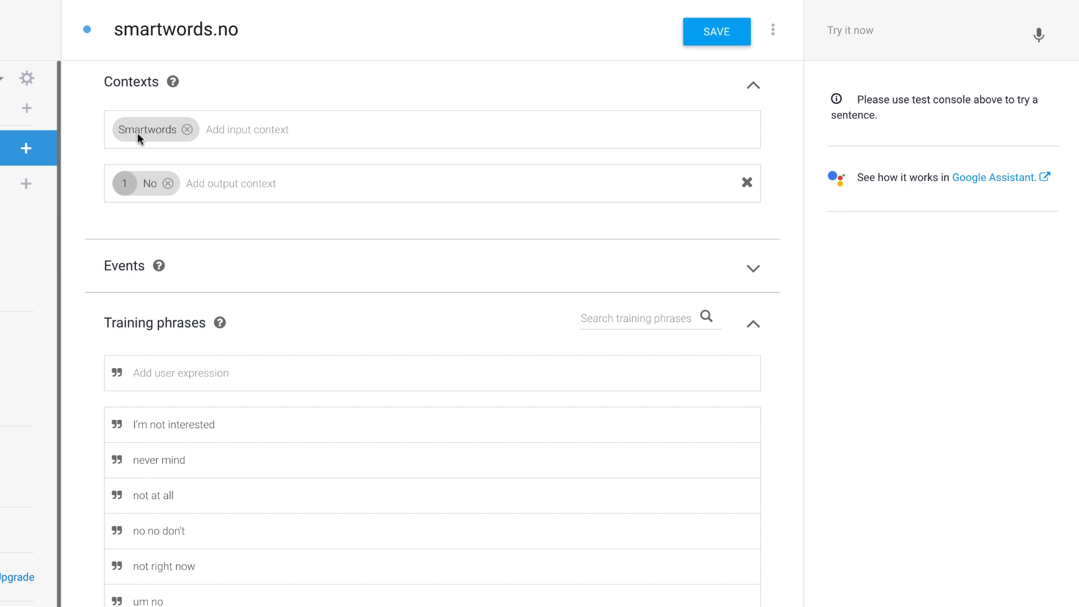
mouse_move(126, 139)
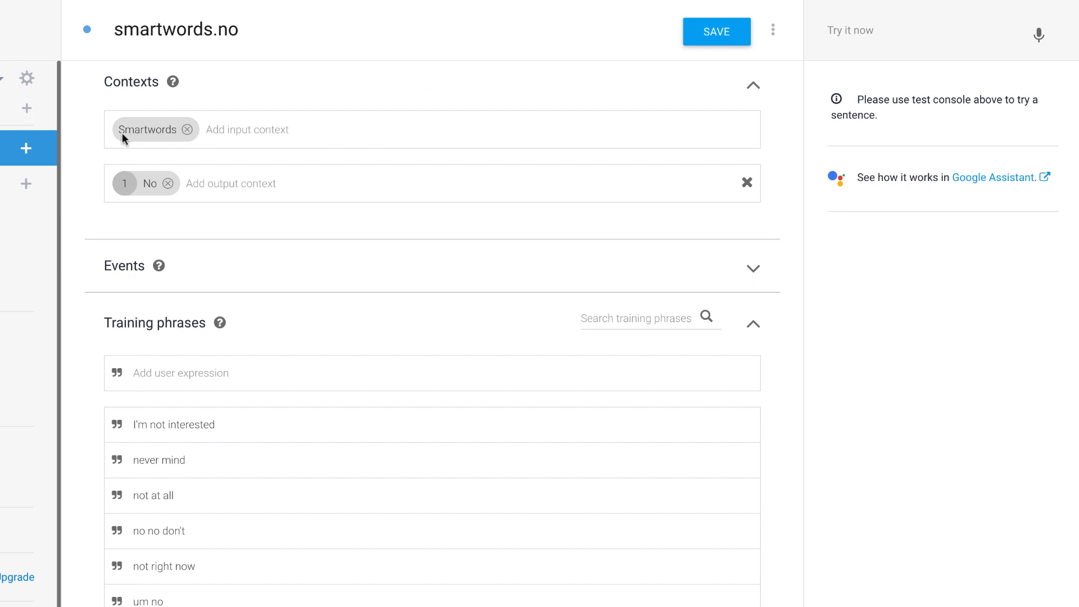
mouse_move(137, 139)
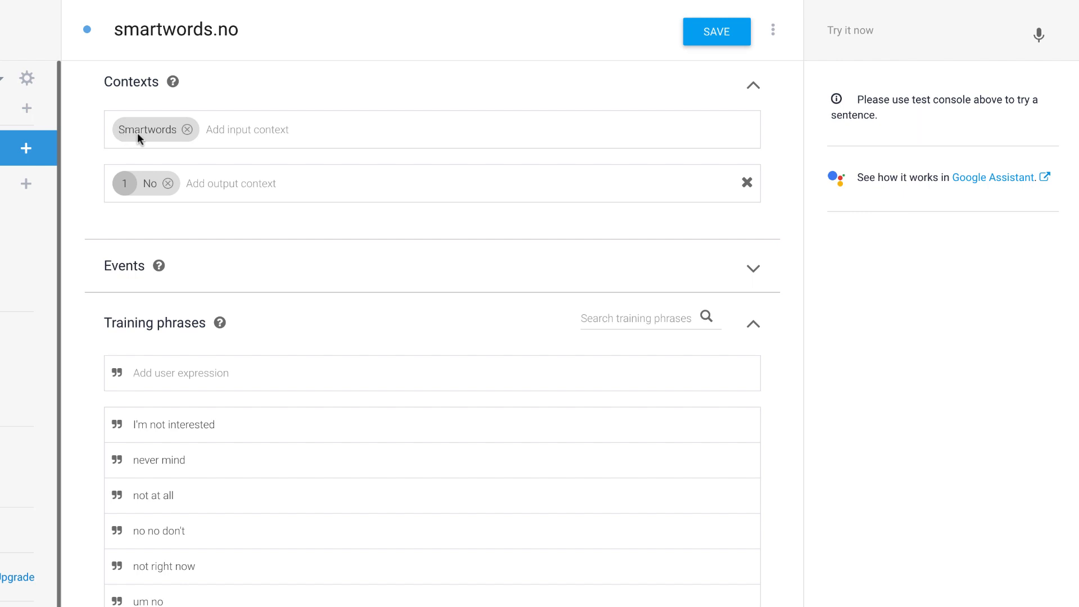
mouse_move(144, 195)
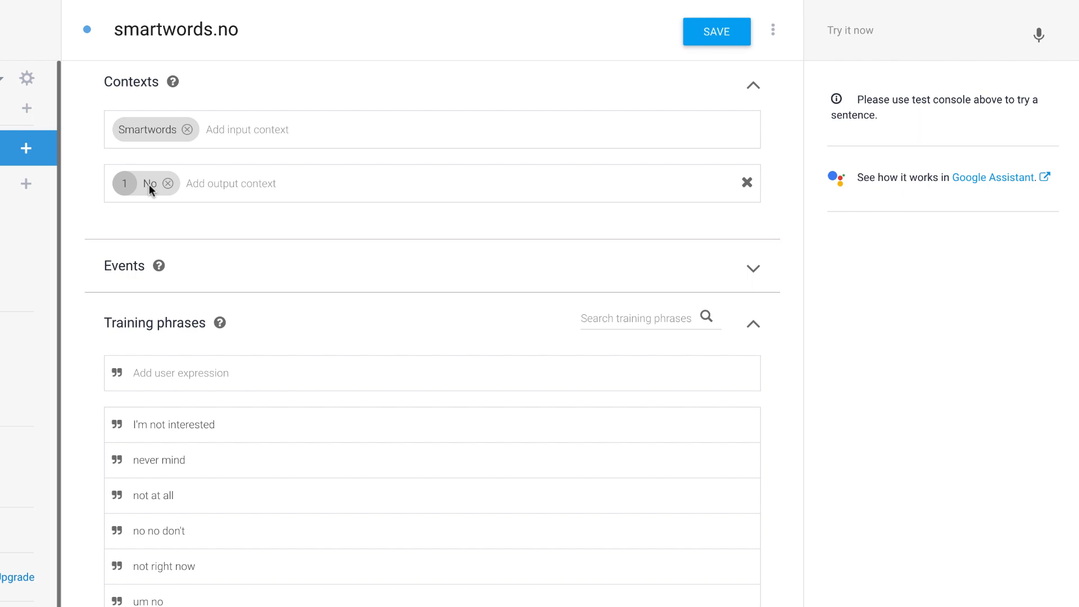
mouse_move(582, 167)
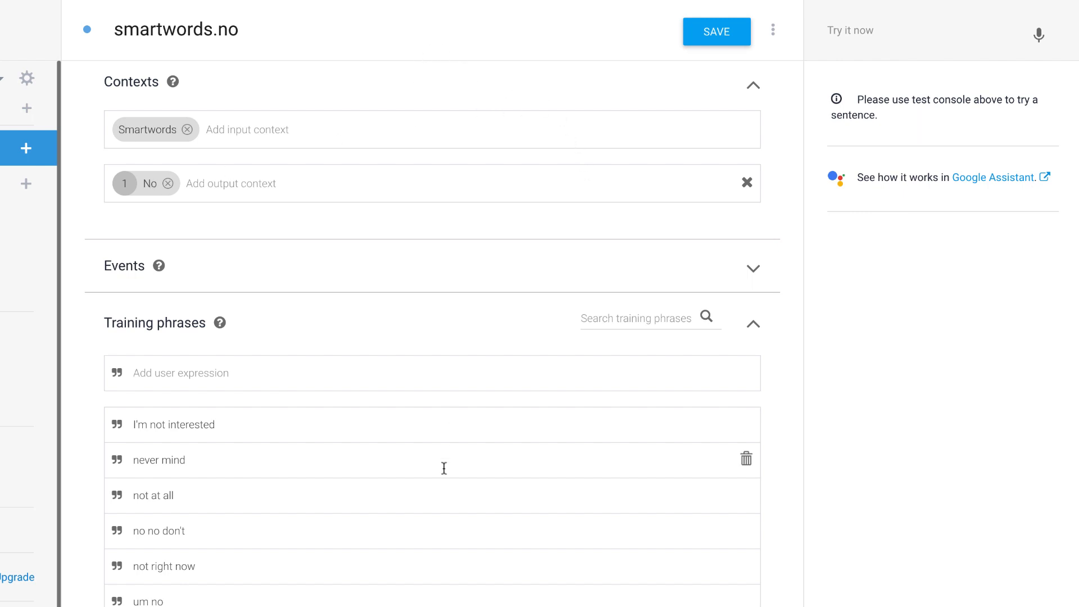
Page through the smartwords.no training phrases to the last page, then back one page
scroll(down, 3)
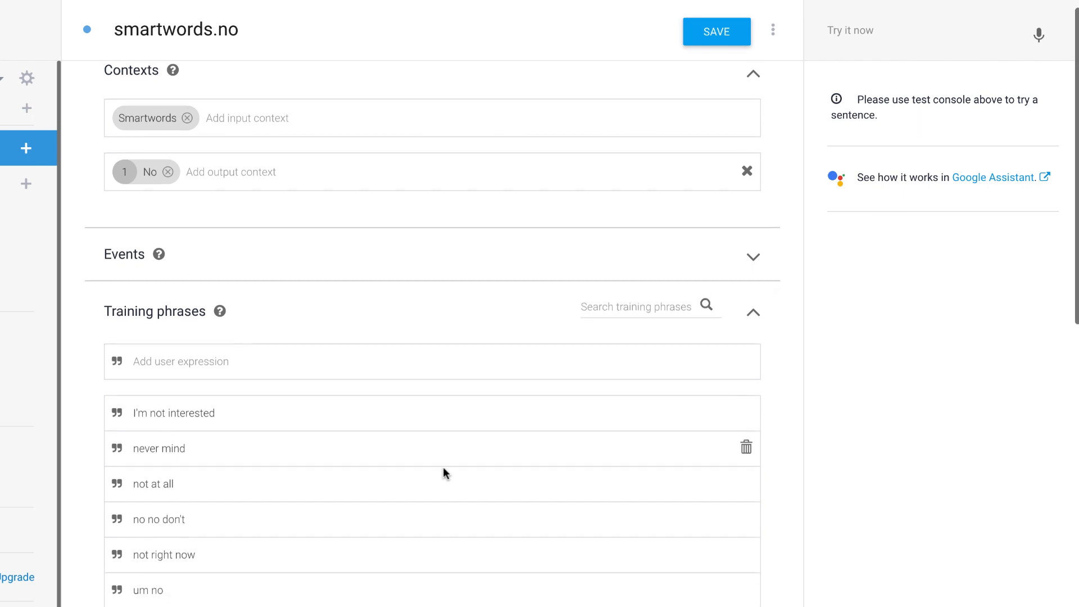
scroll(down, 3)
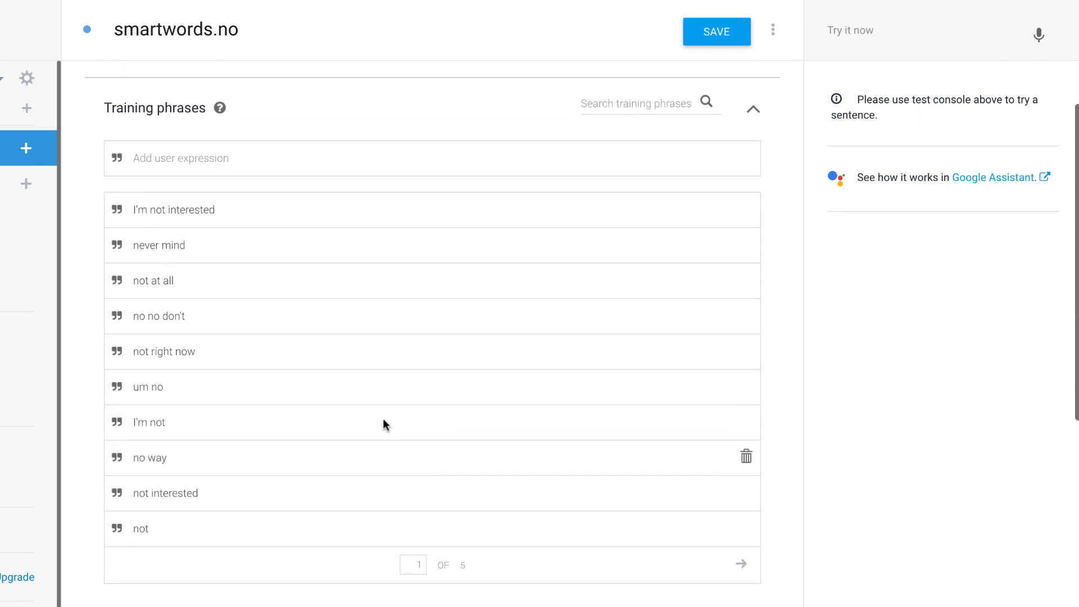
mouse_move(515, 444)
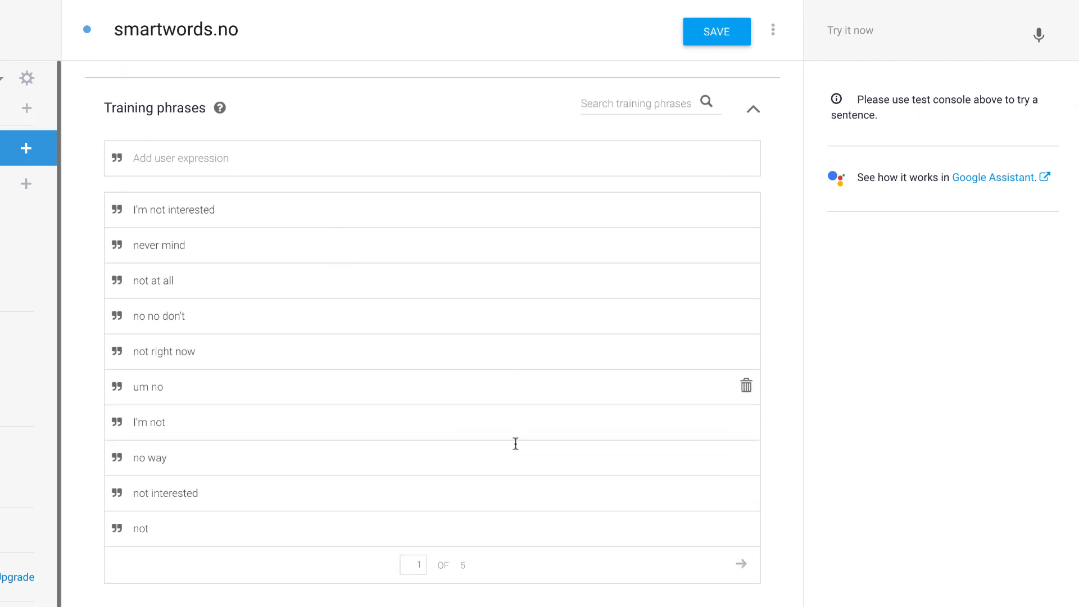
click(741, 563)
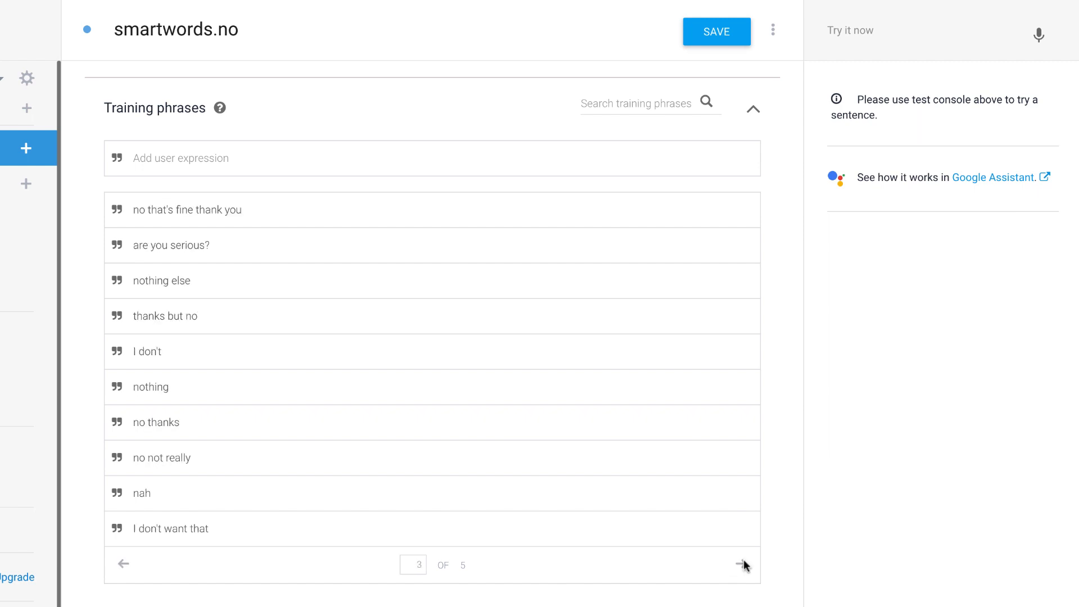
click(743, 564)
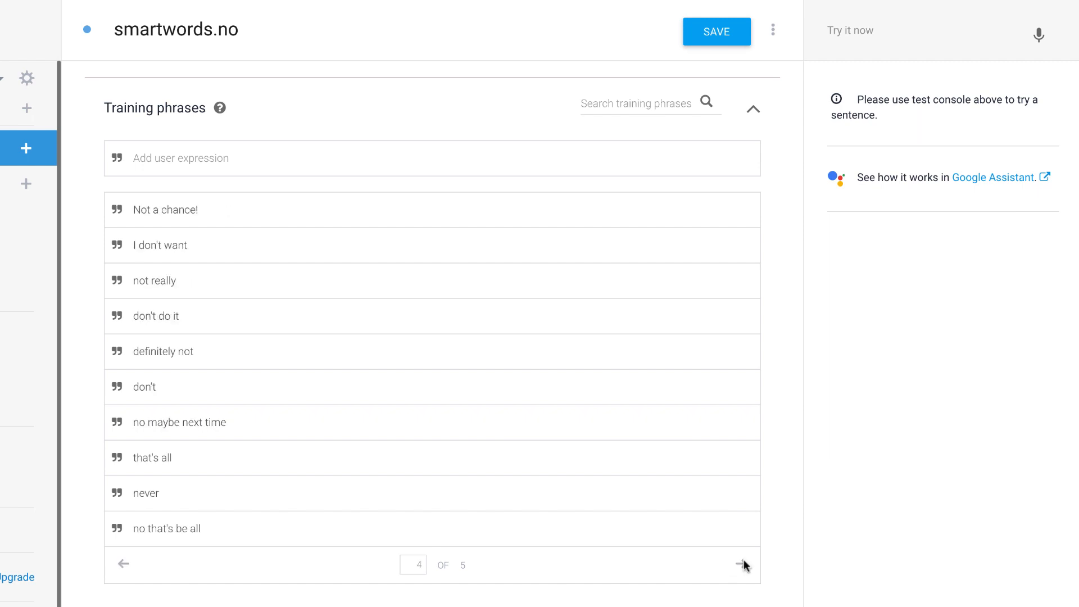
click(741, 563)
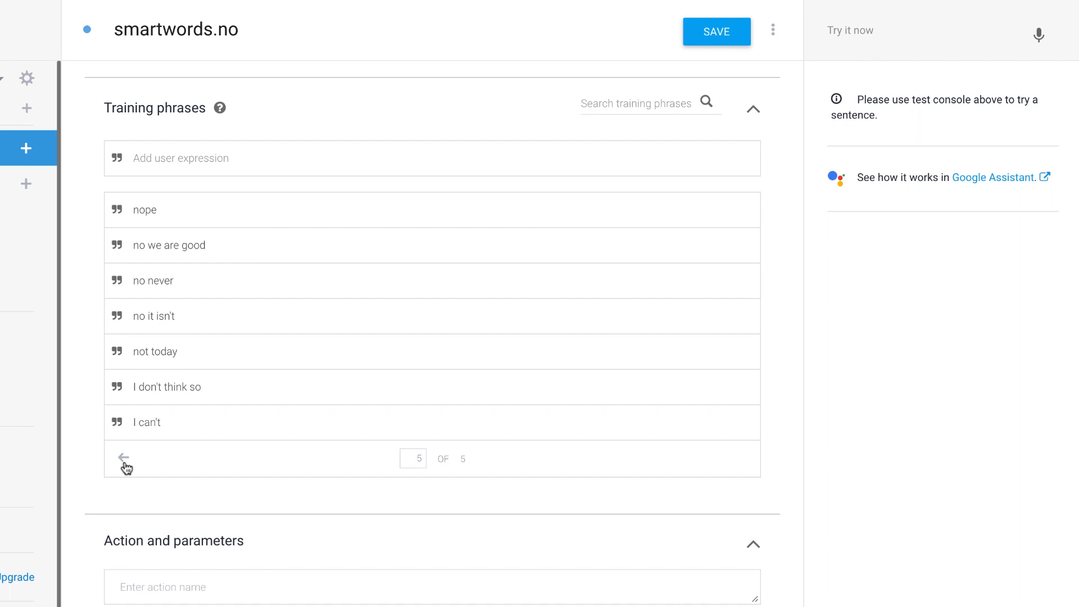
click(122, 458)
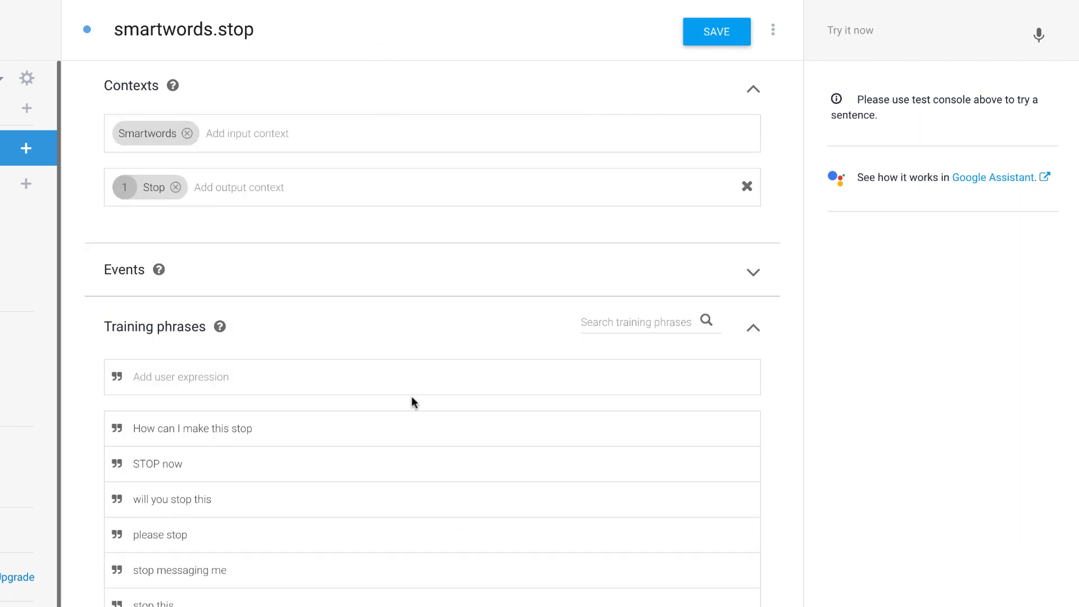
Page through the smartwords.yes training phrases and scroll down the intent
scroll(down, 3)
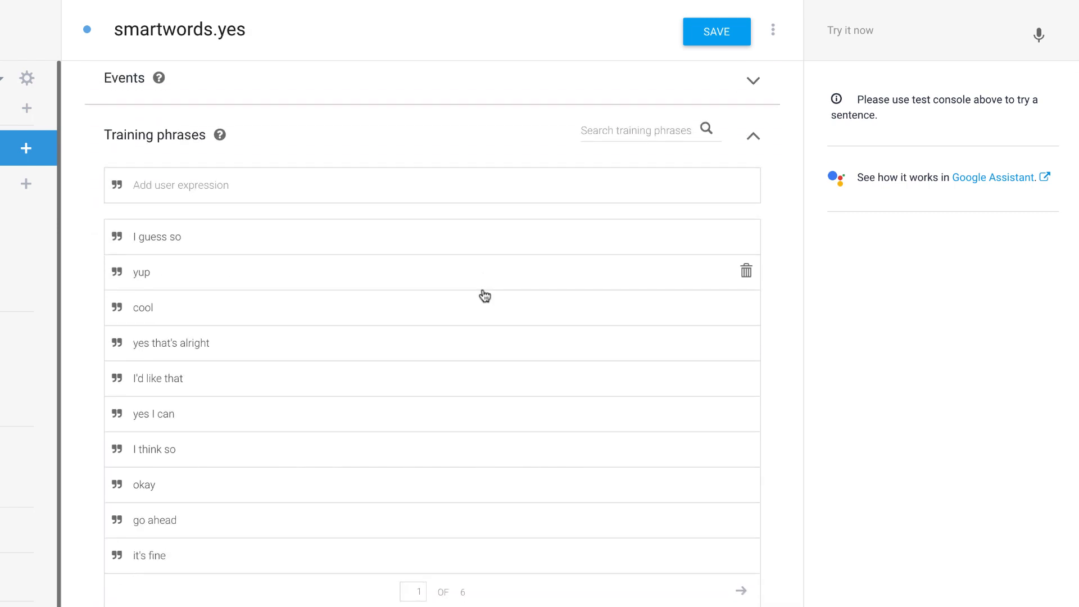
click(742, 591)
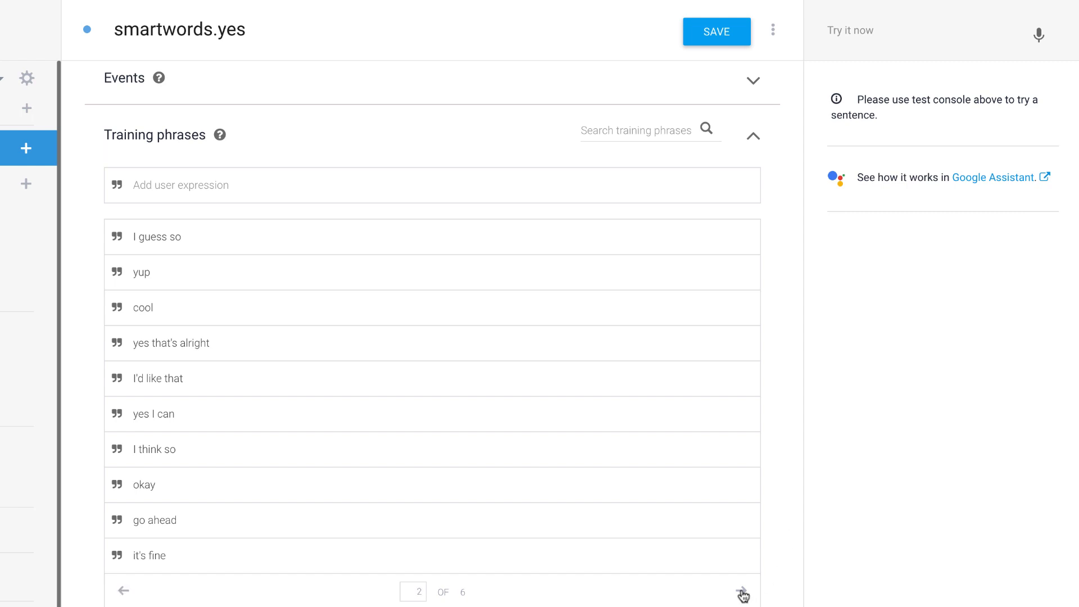
click(742, 591)
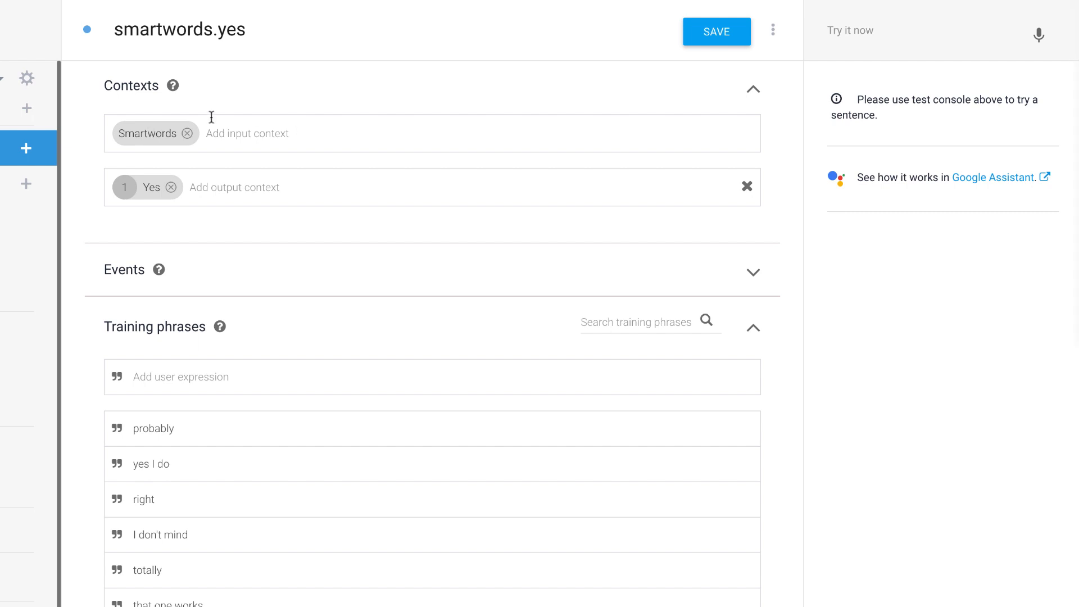
mouse_move(146, 193)
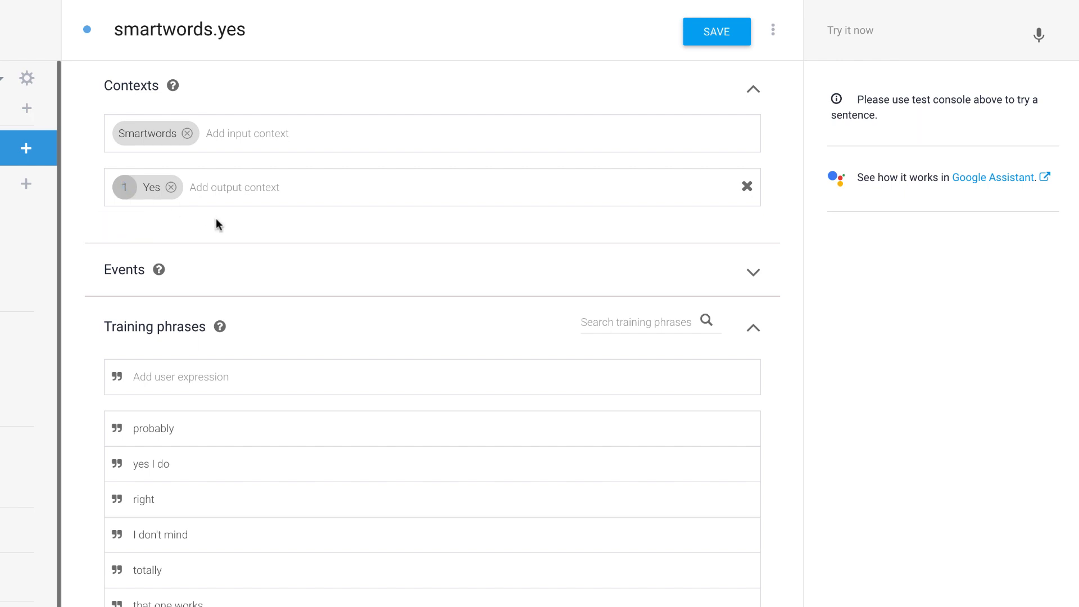
mouse_move(253, 230)
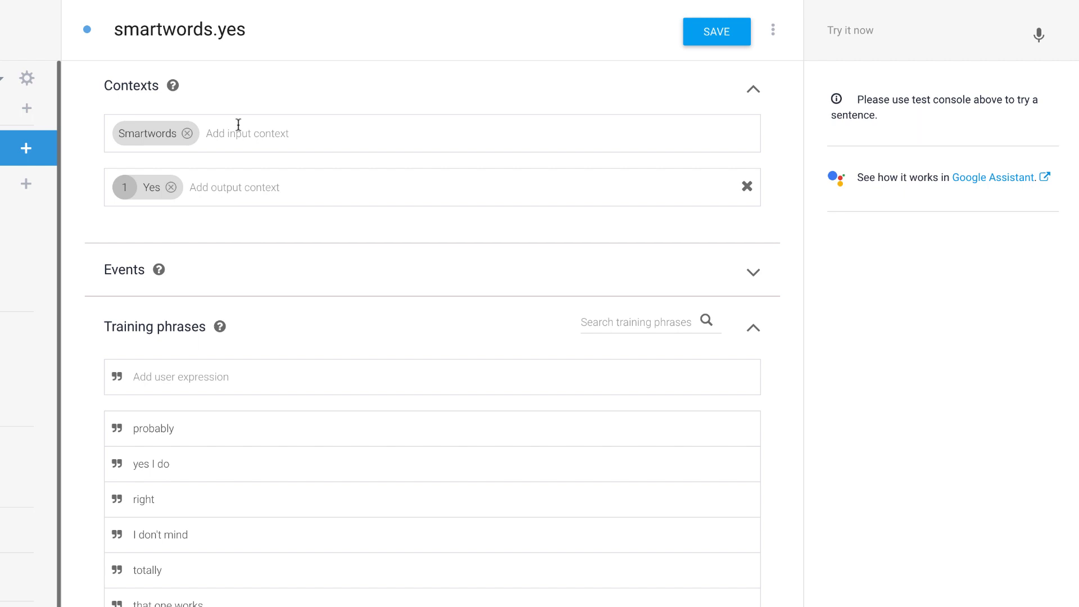
mouse_move(429, 113)
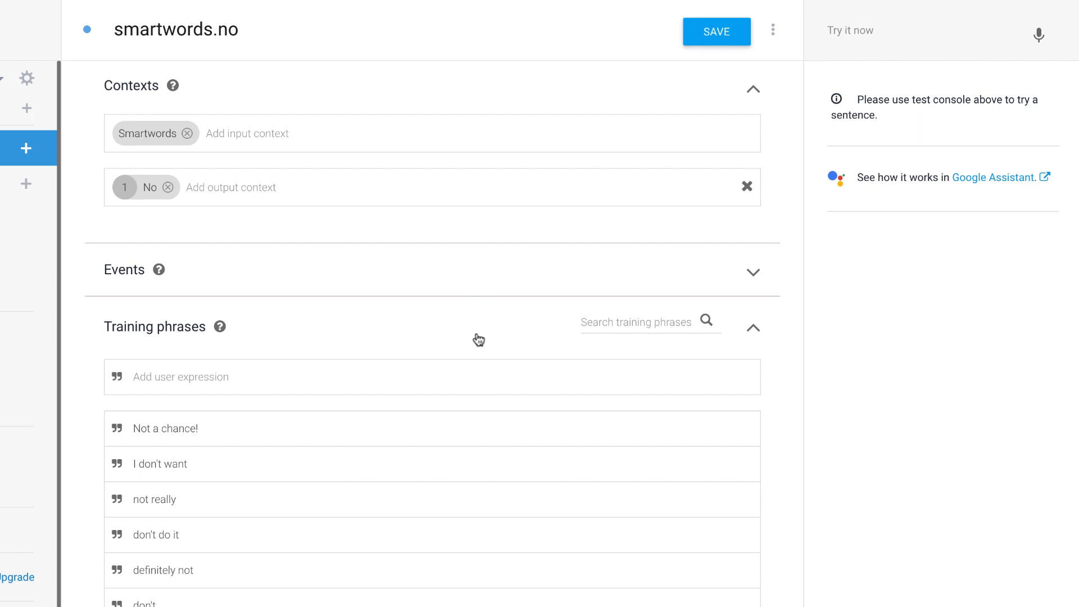
scroll(down, 3)
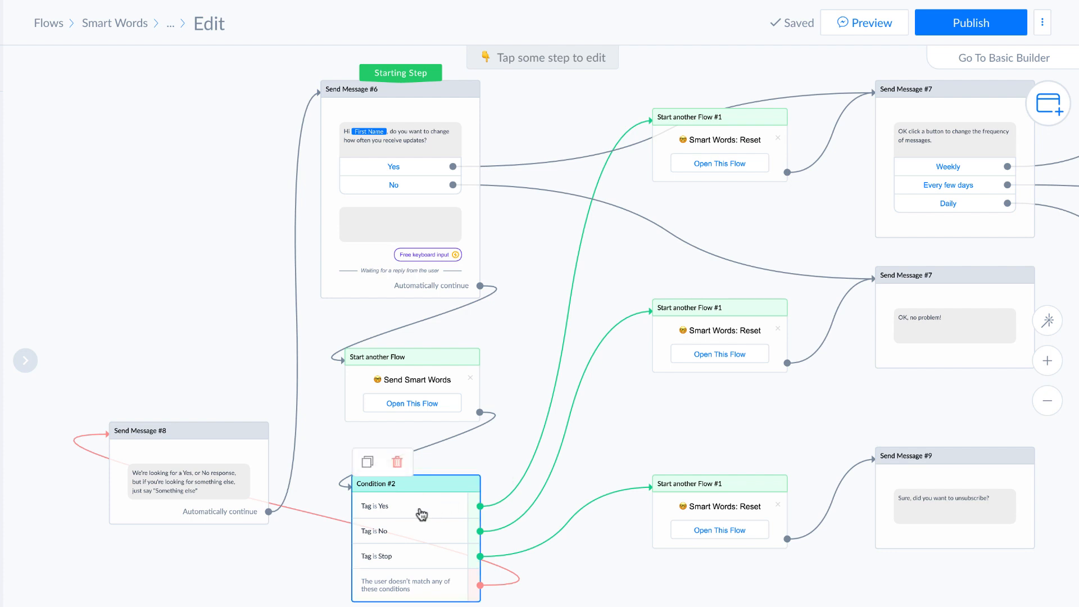
Select the Start another Flow step that launches the reset flow
click(416, 484)
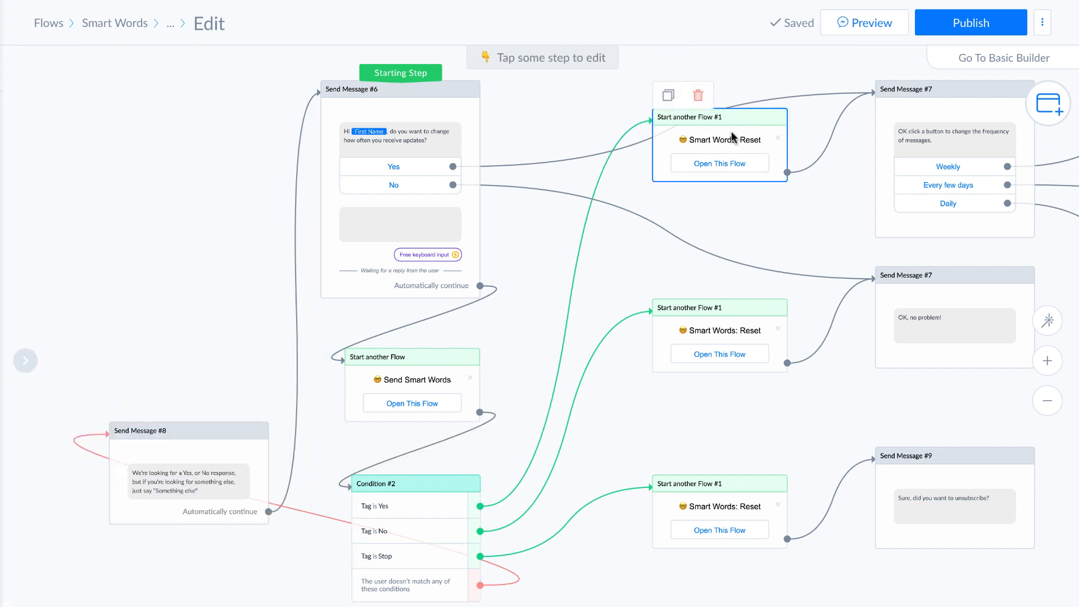
mouse_move(712, 142)
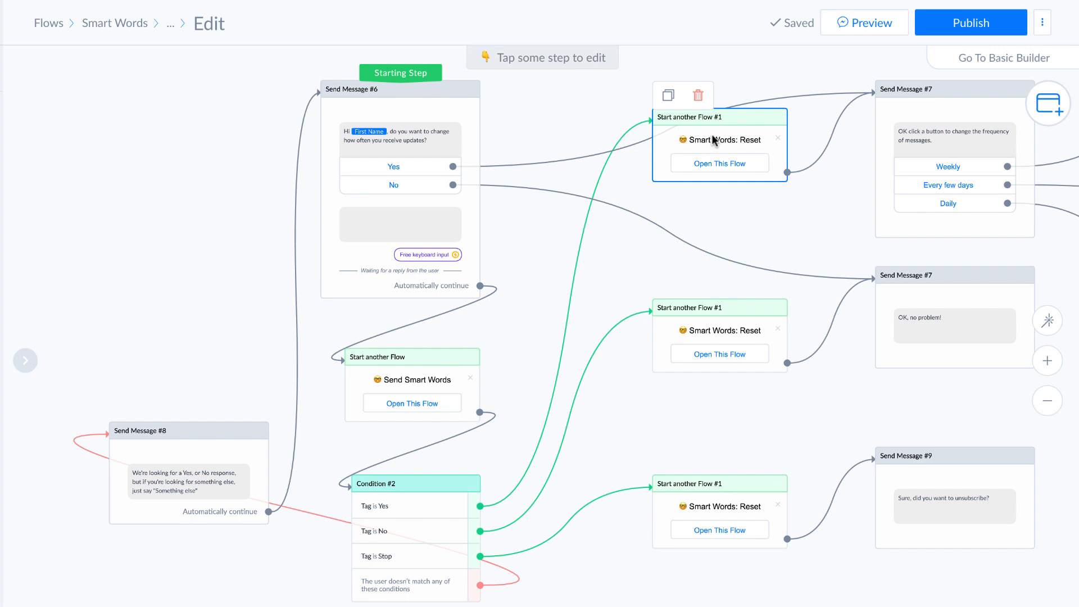
click(720, 163)
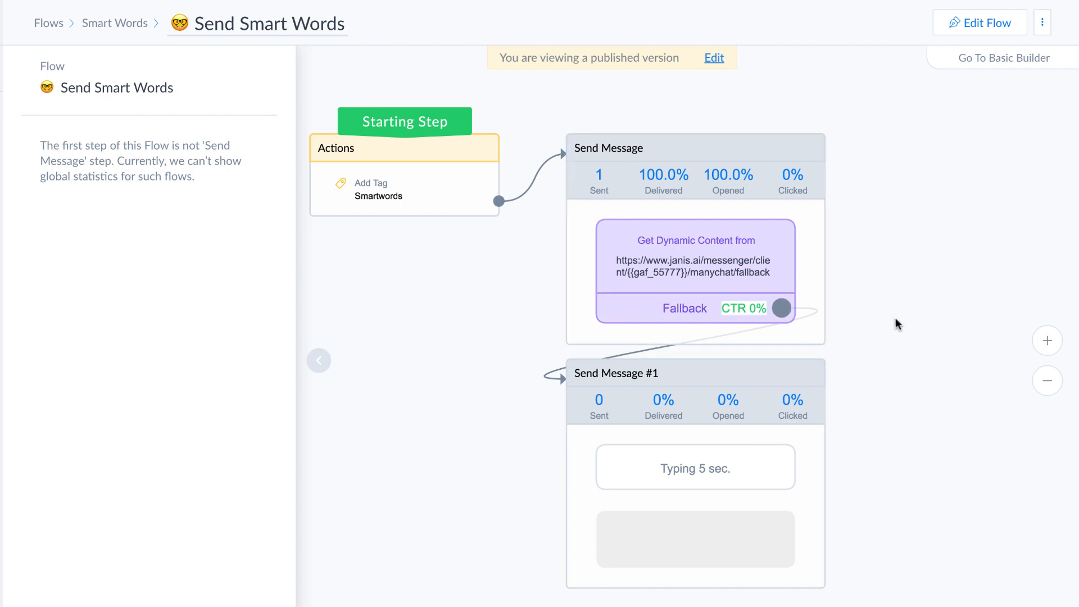
mouse_move(939, 475)
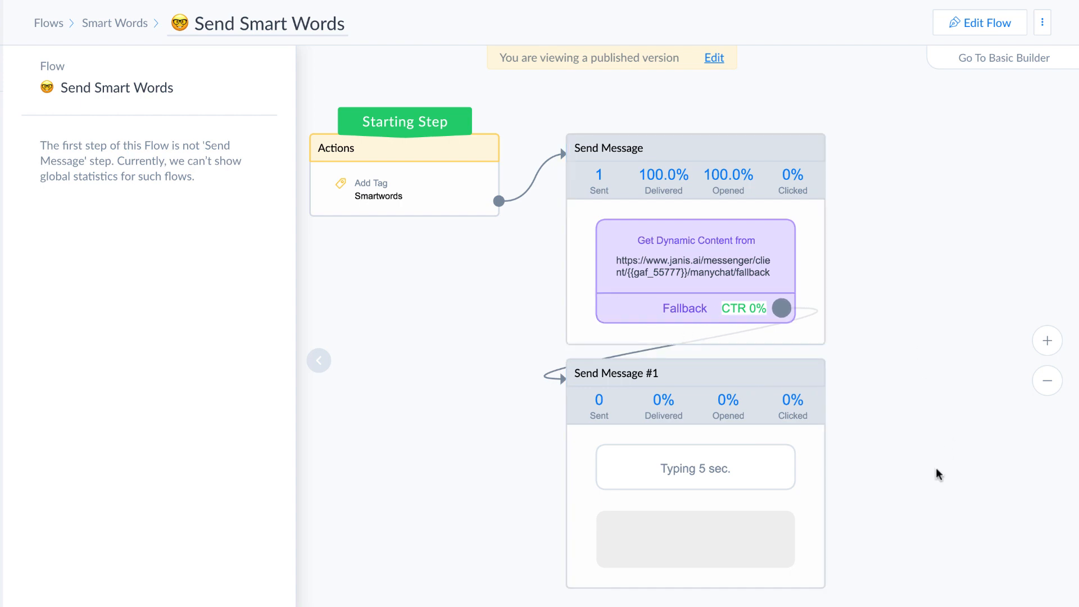
mouse_move(990, 298)
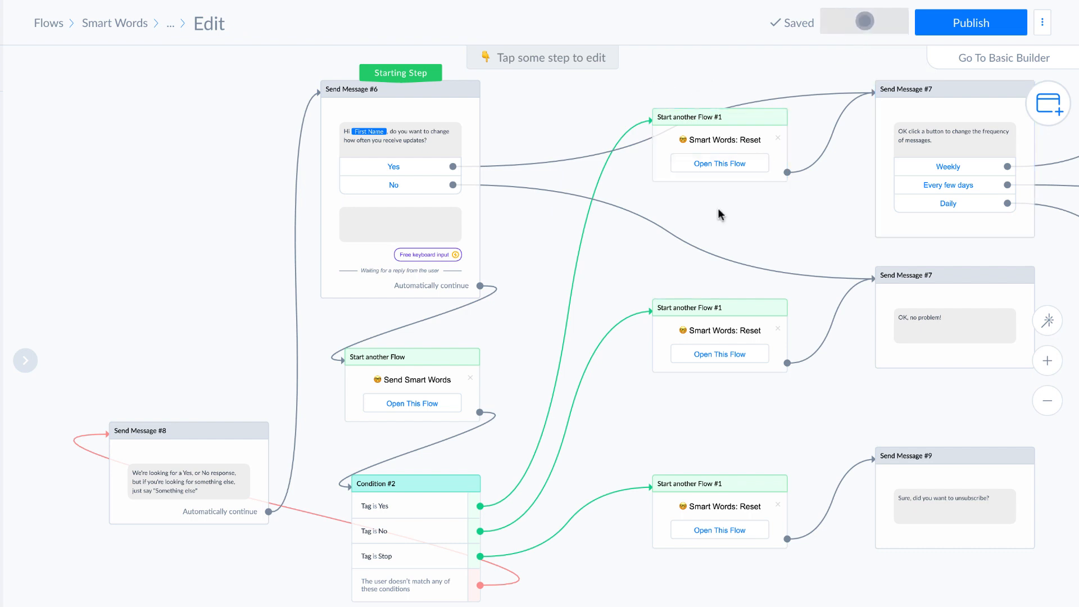
Preview the flow in Messenger and reply 'Not really' to the bot
click(864, 22)
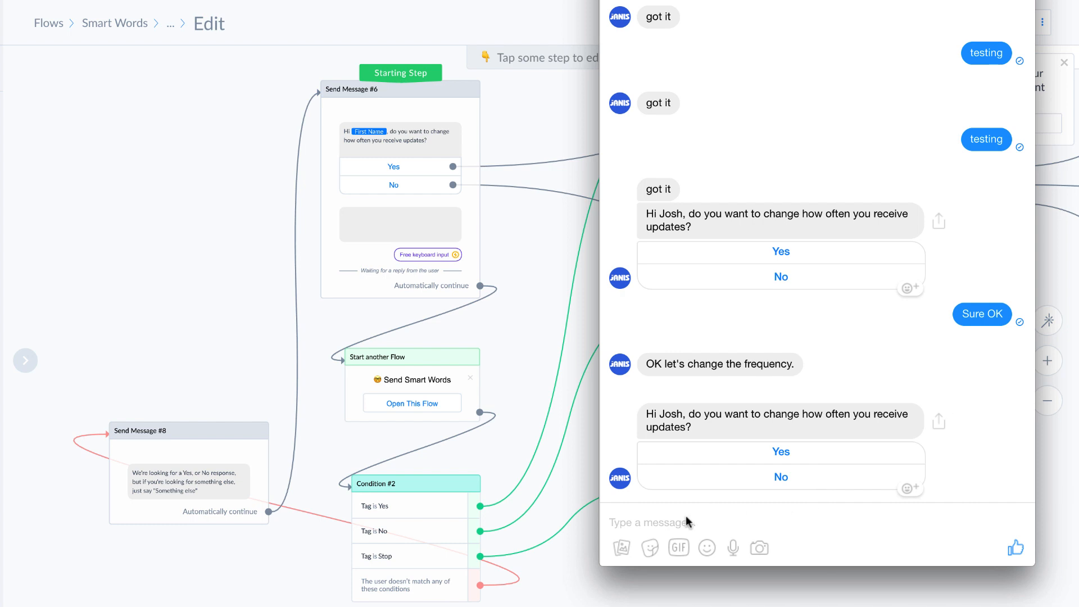
text(Not r)
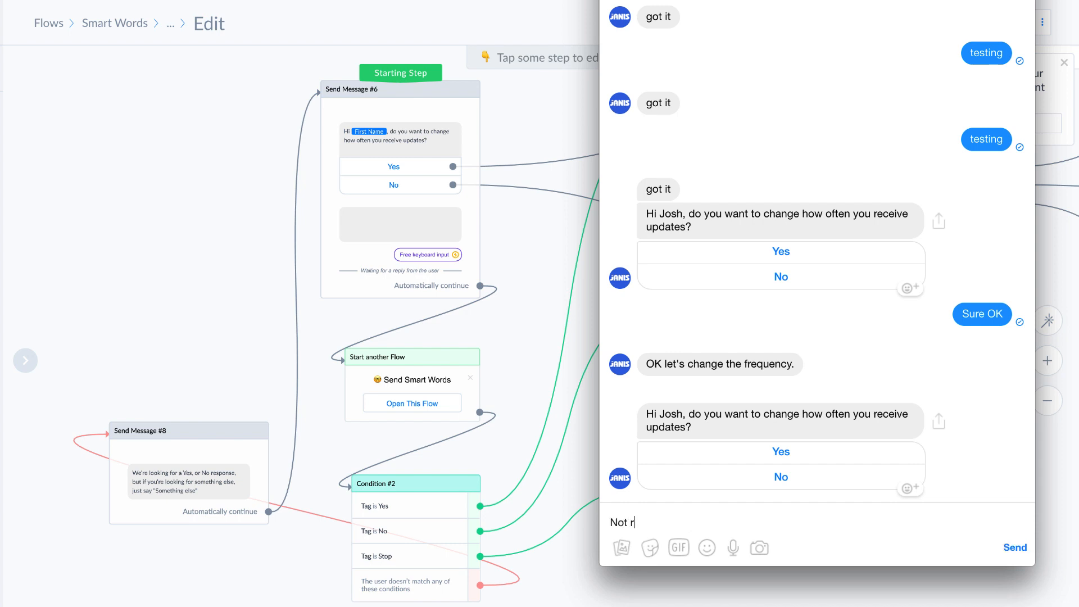
text(eally)
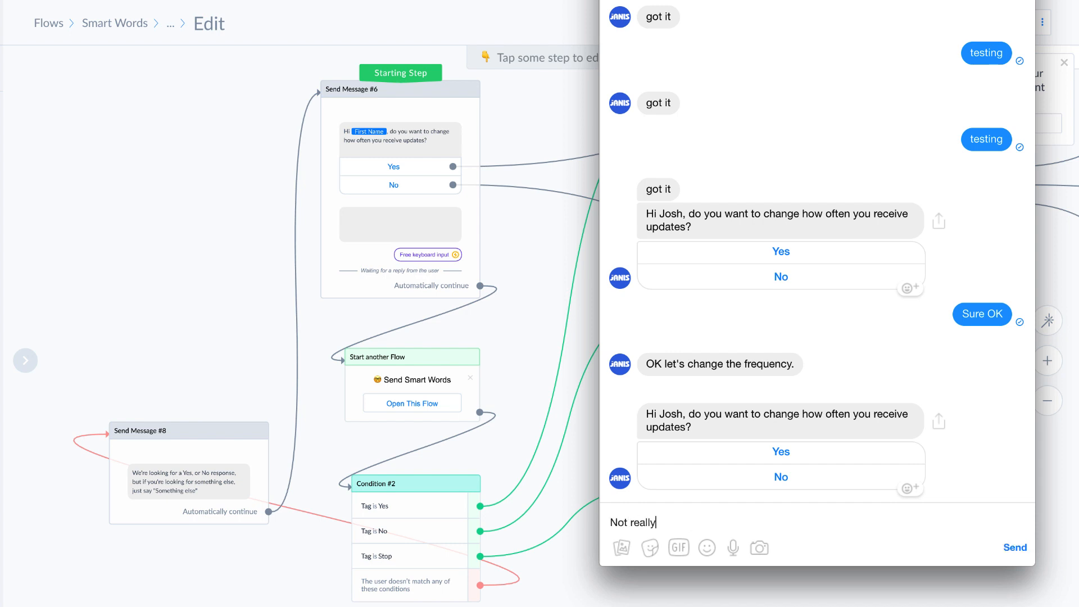
click(1015, 547)
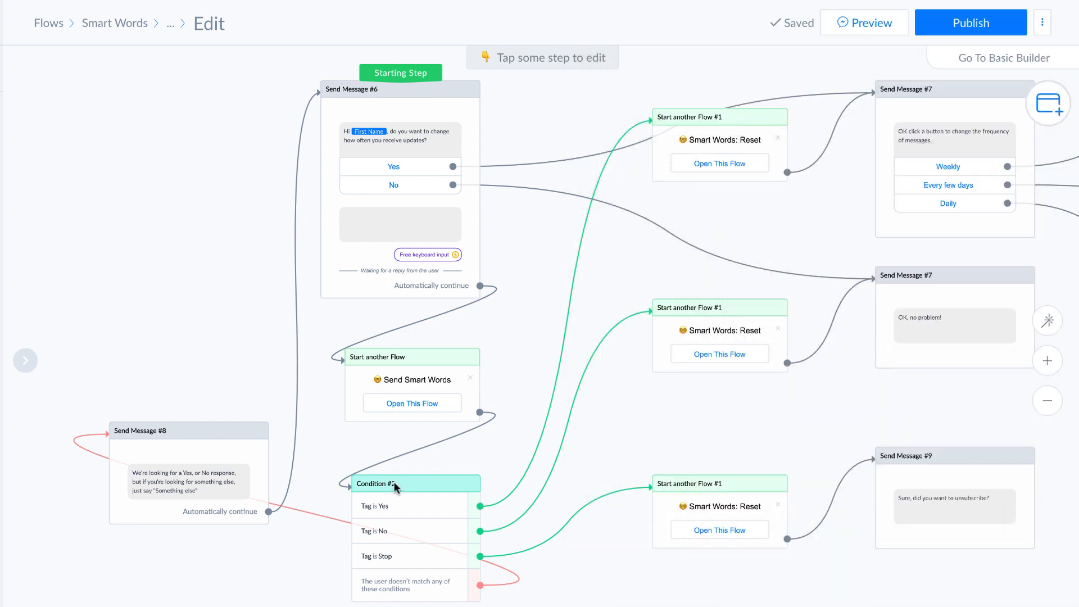
mouse_move(721, 316)
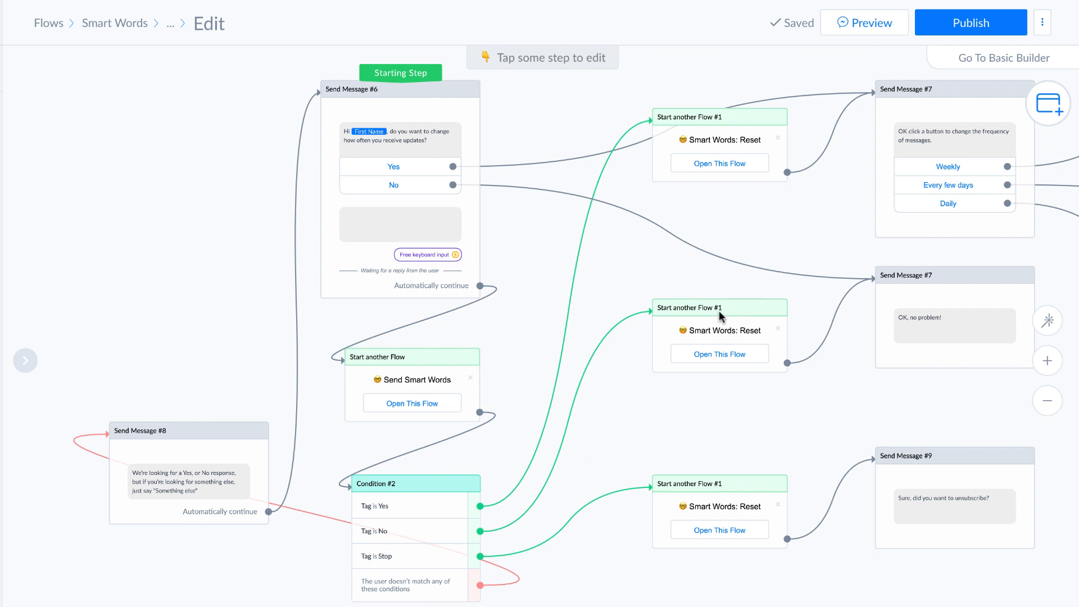
mouse_move(951, 319)
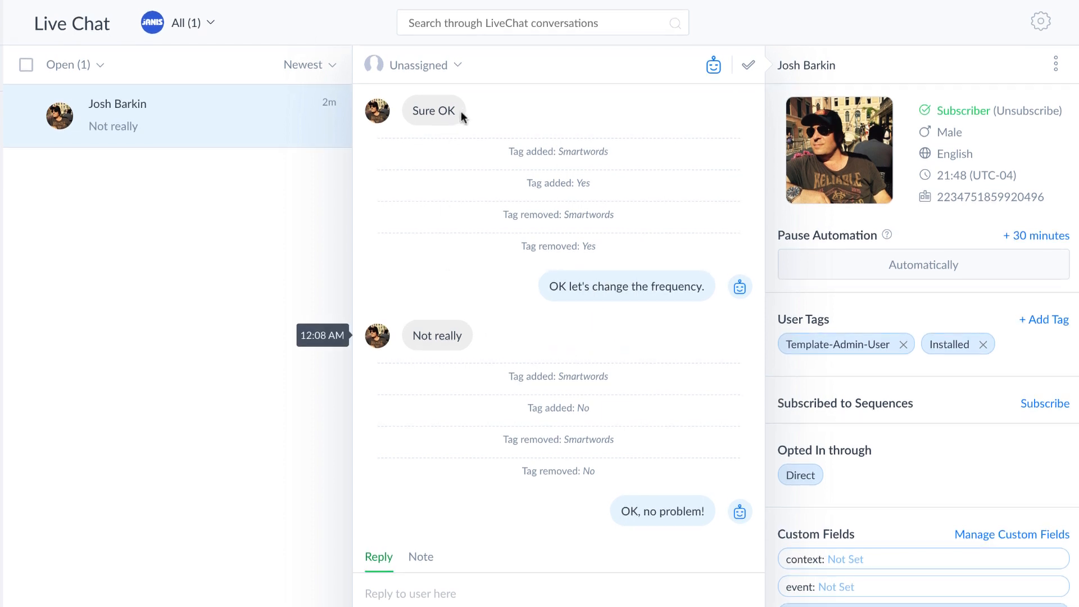
mouse_move(645, 297)
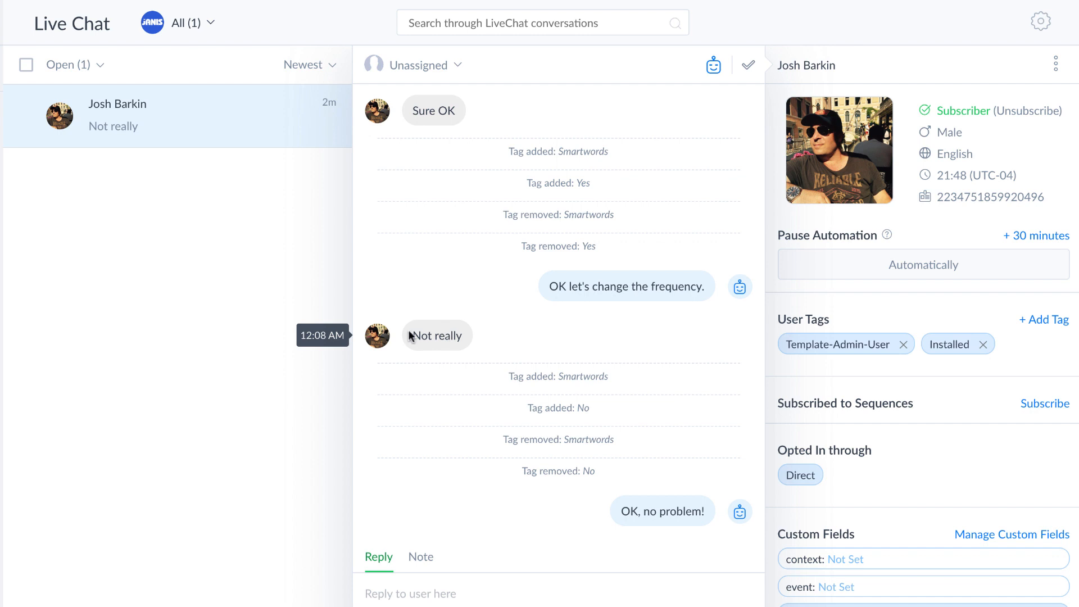
mouse_move(451, 335)
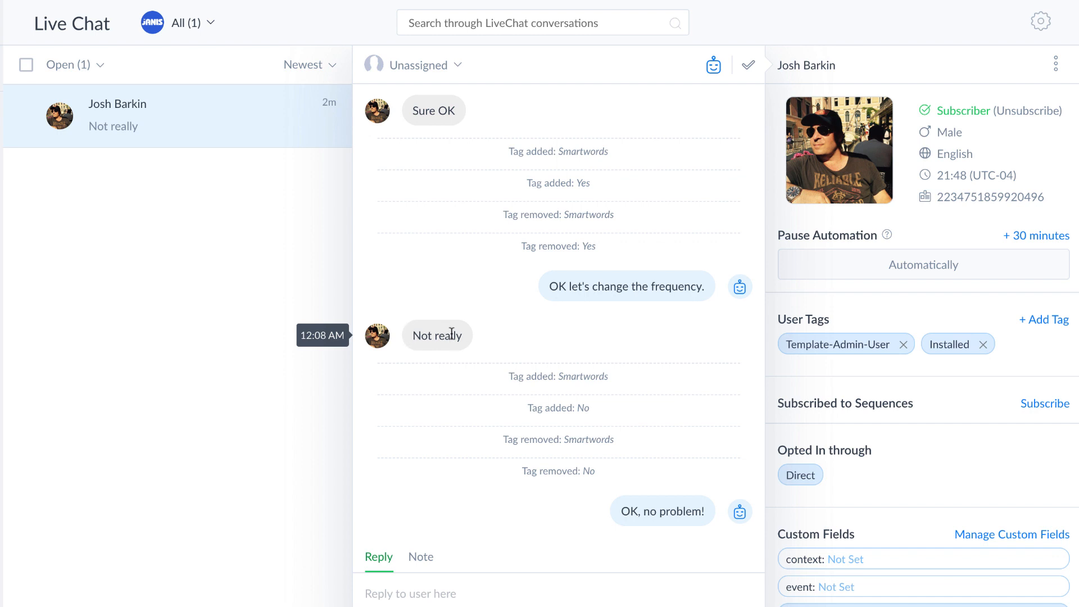
mouse_move(560, 376)
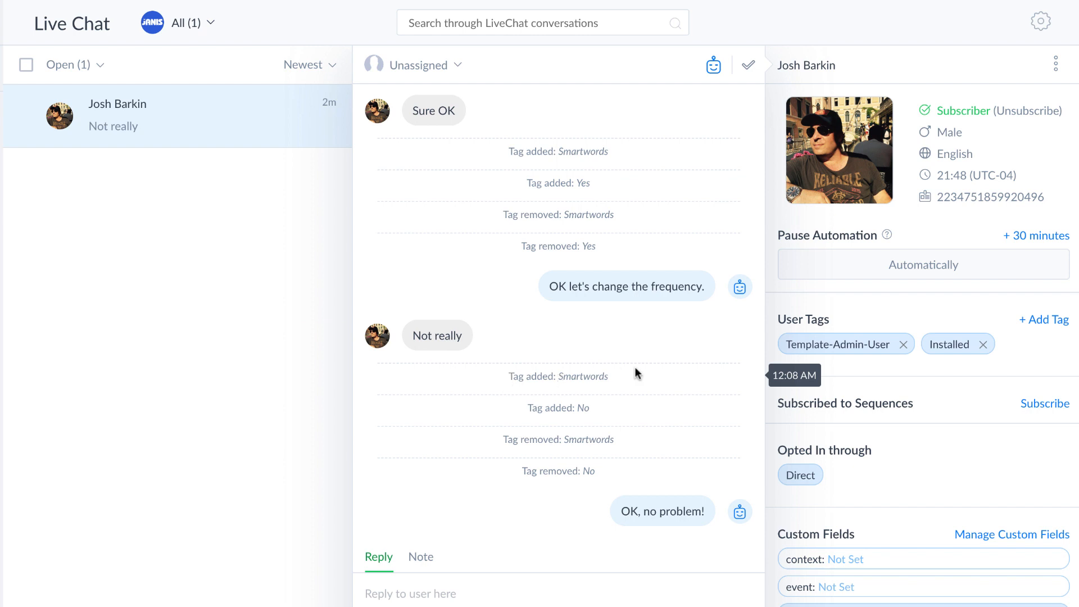
mouse_move(515, 378)
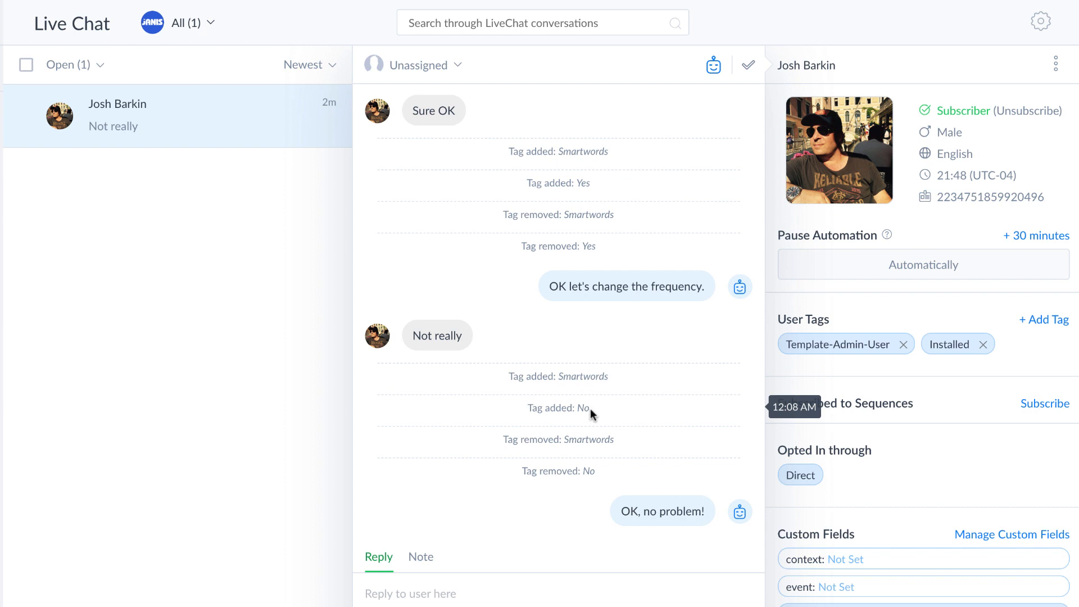
mouse_move(606, 414)
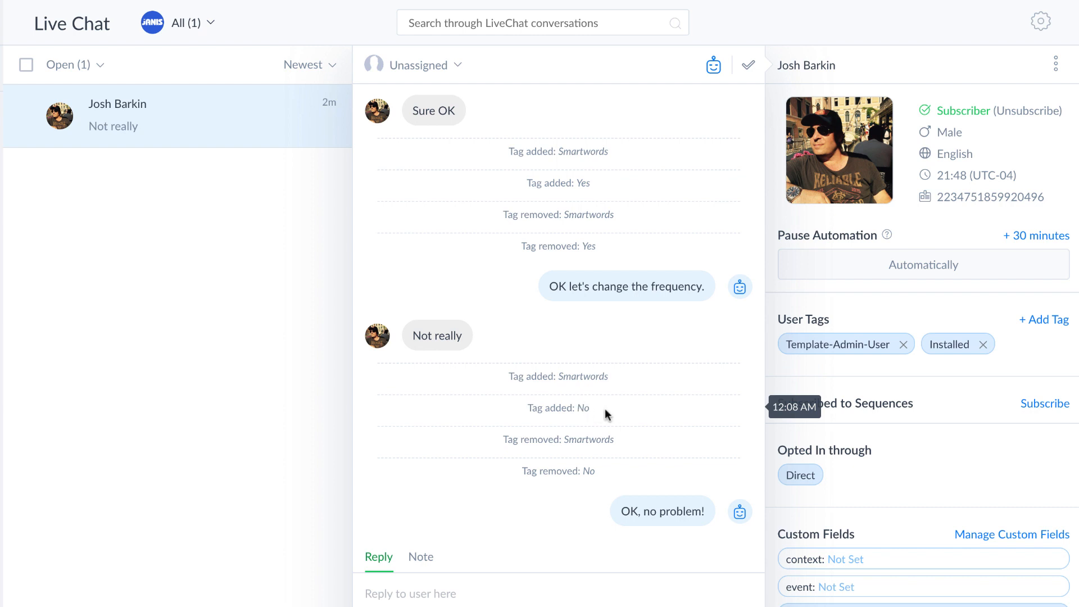
mouse_move(591, 412)
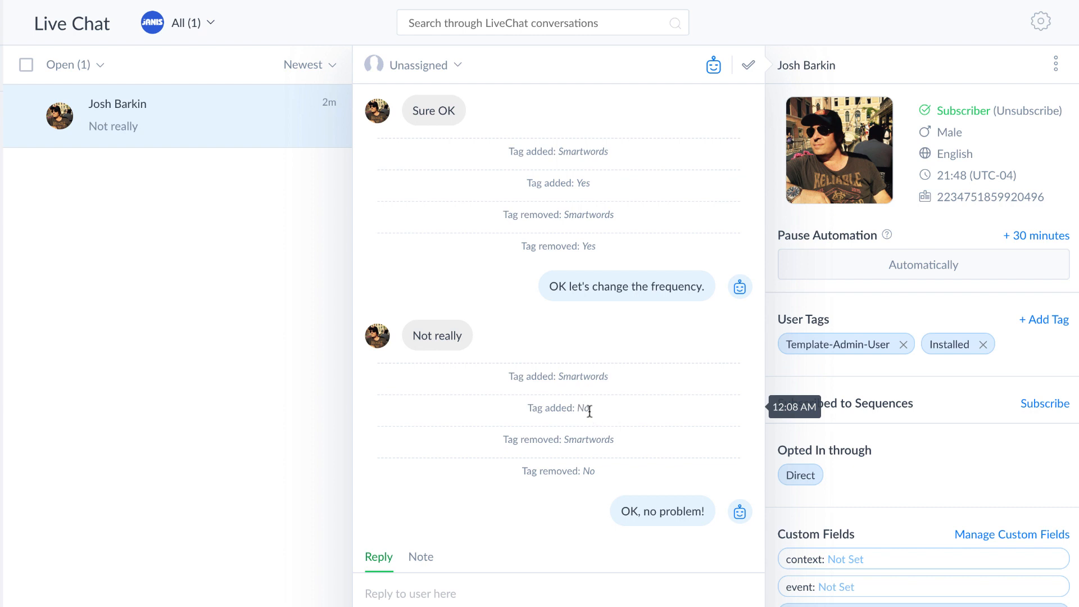
mouse_move(598, 415)
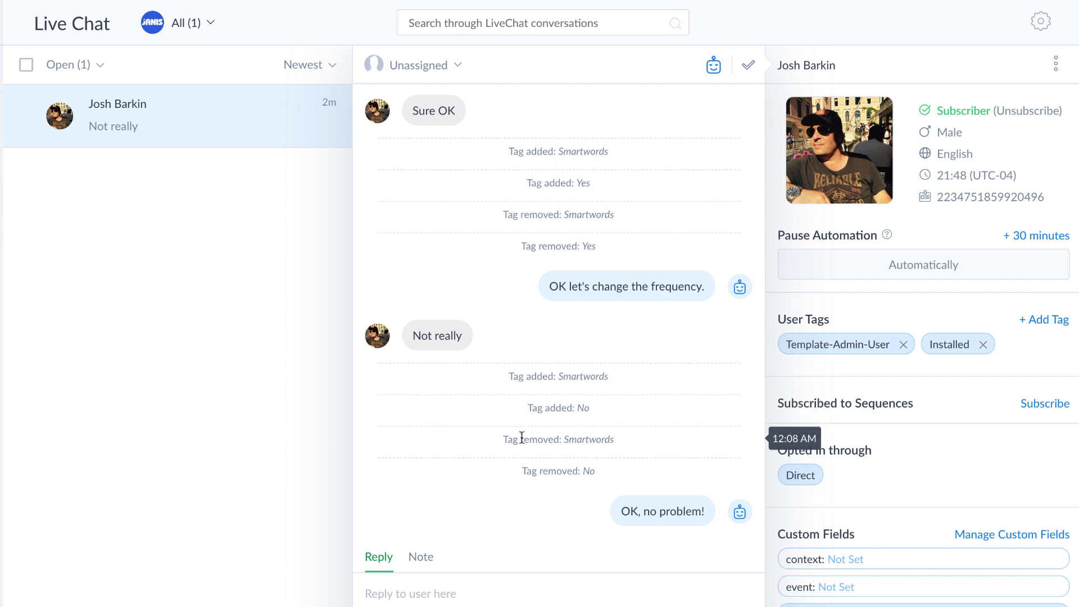
mouse_move(466, 446)
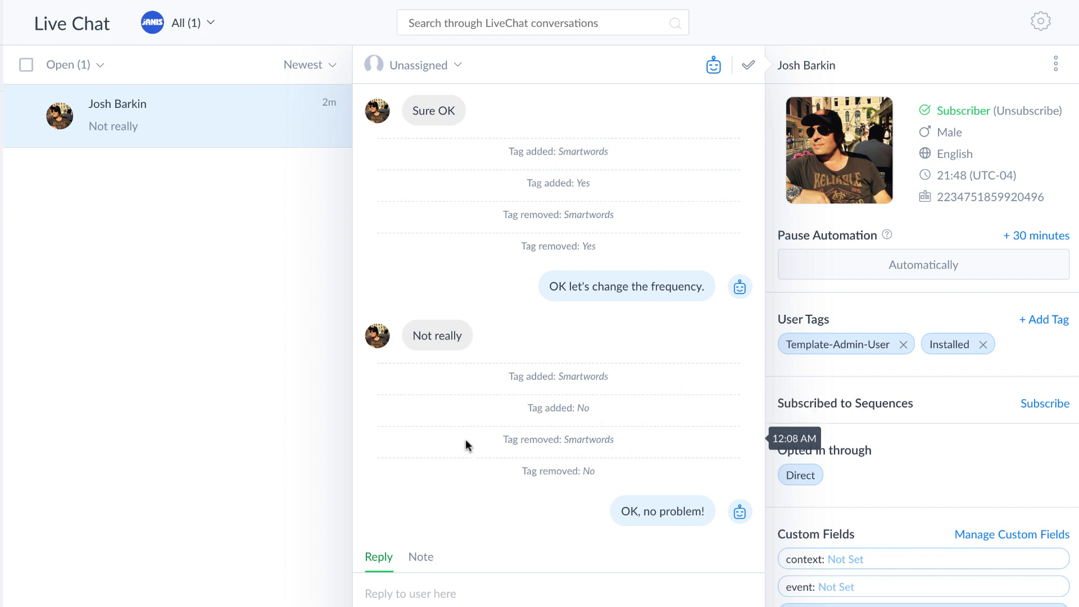
mouse_move(600, 476)
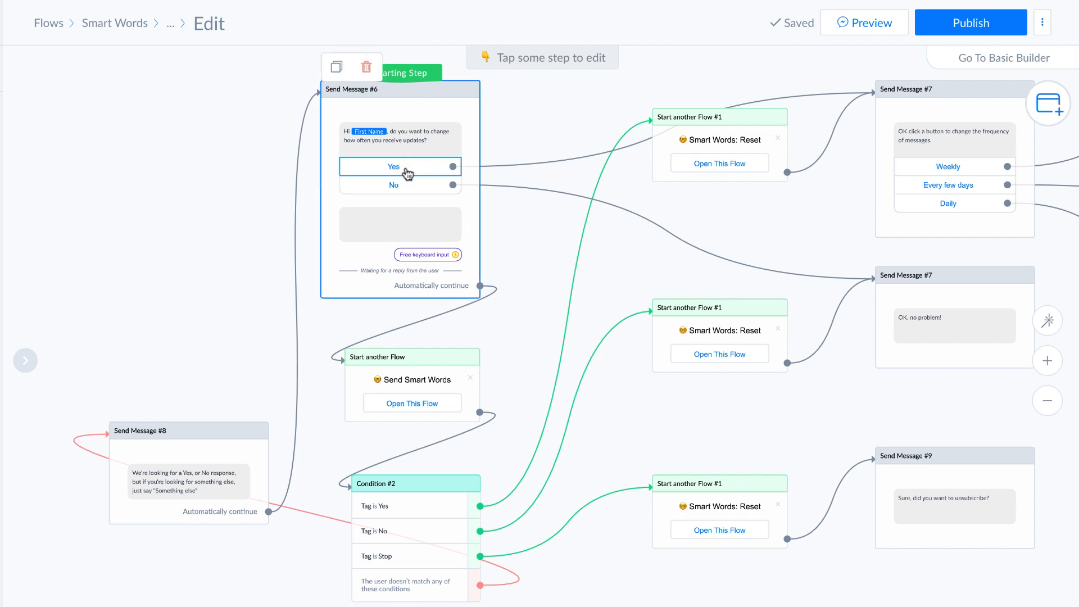
mouse_move(426, 172)
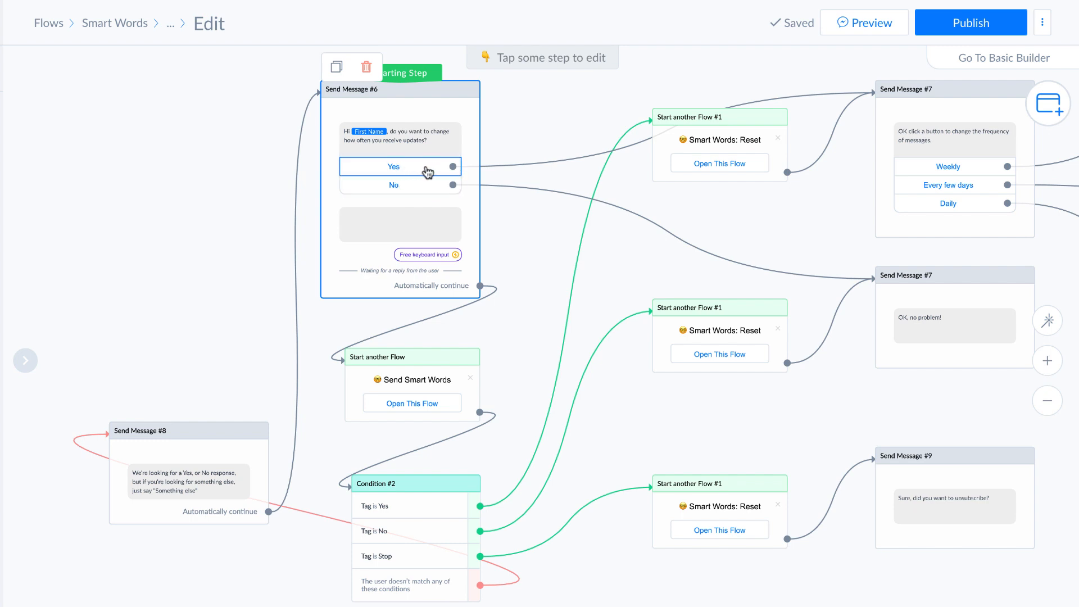
mouse_move(394, 191)
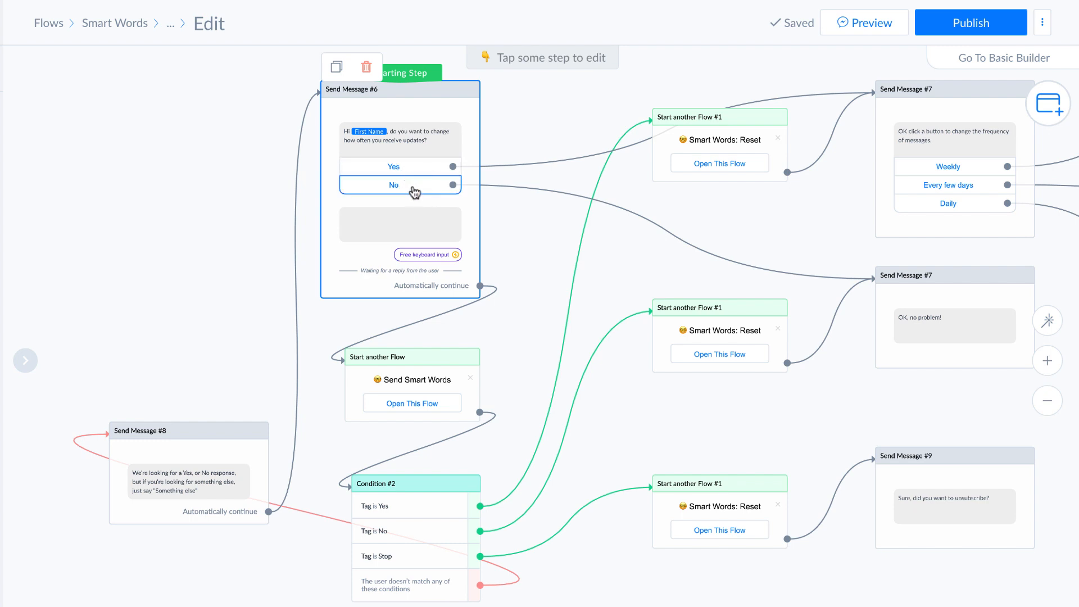
mouse_move(413, 191)
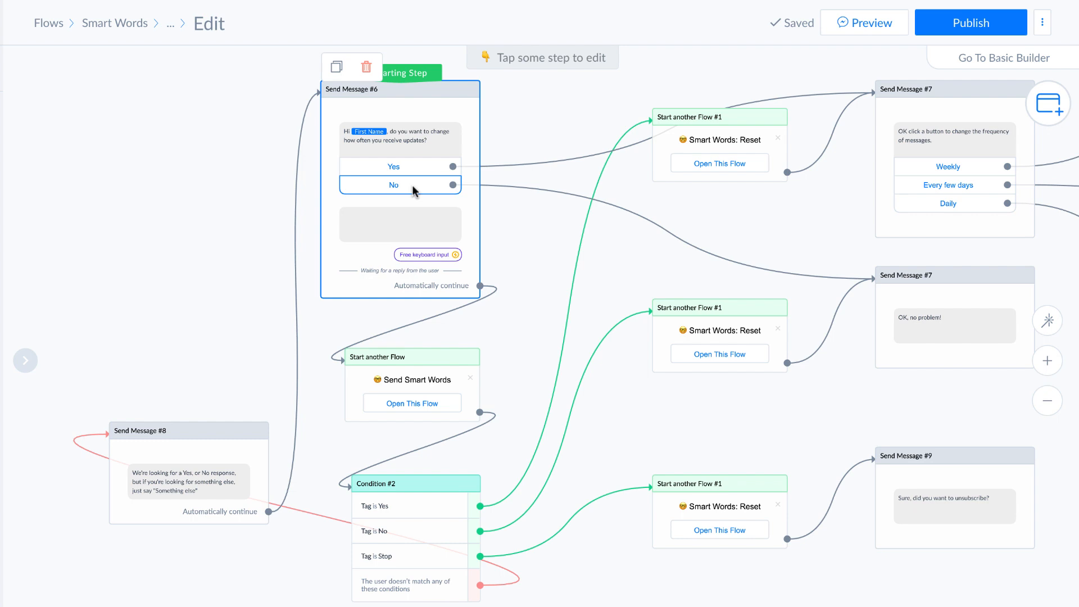